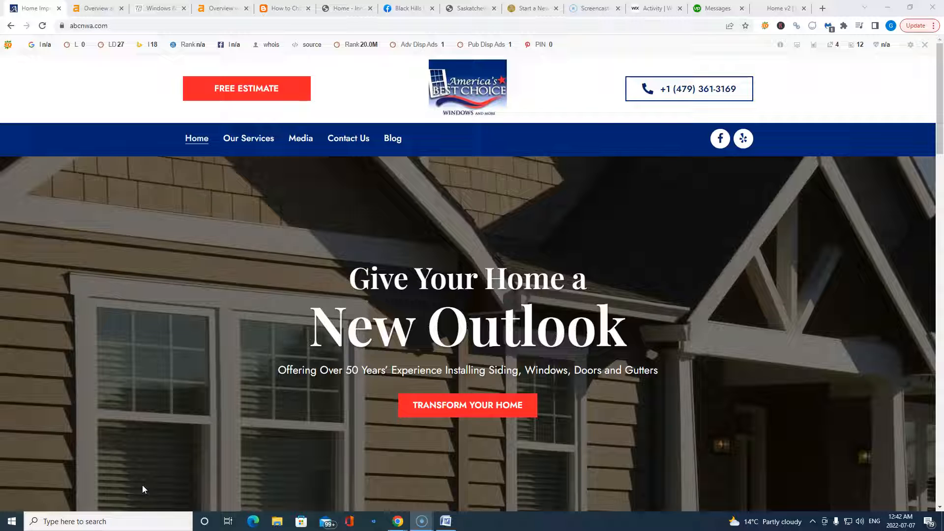
Scroll through the client homepage, then switch to the competitor's iitstech.com Innovative IT Solutions tab.
scroll(down, 3)
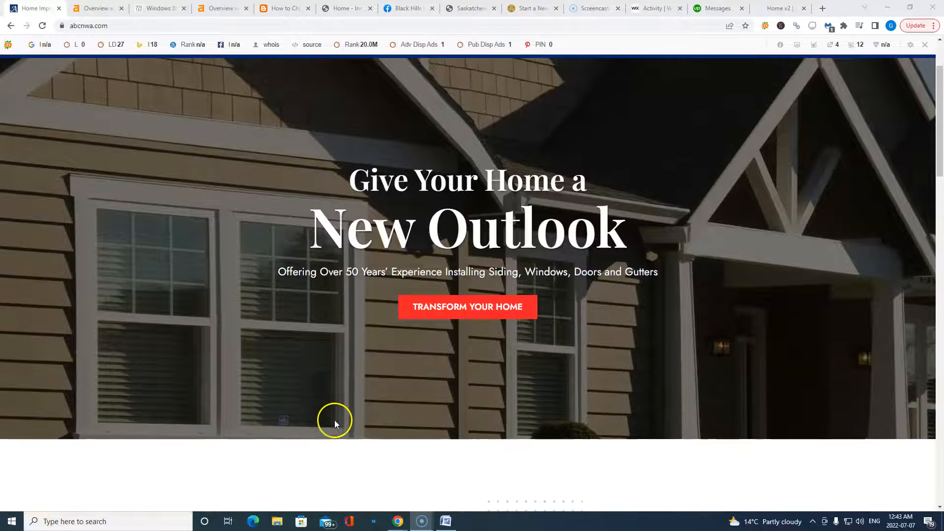
scroll(down, 3)
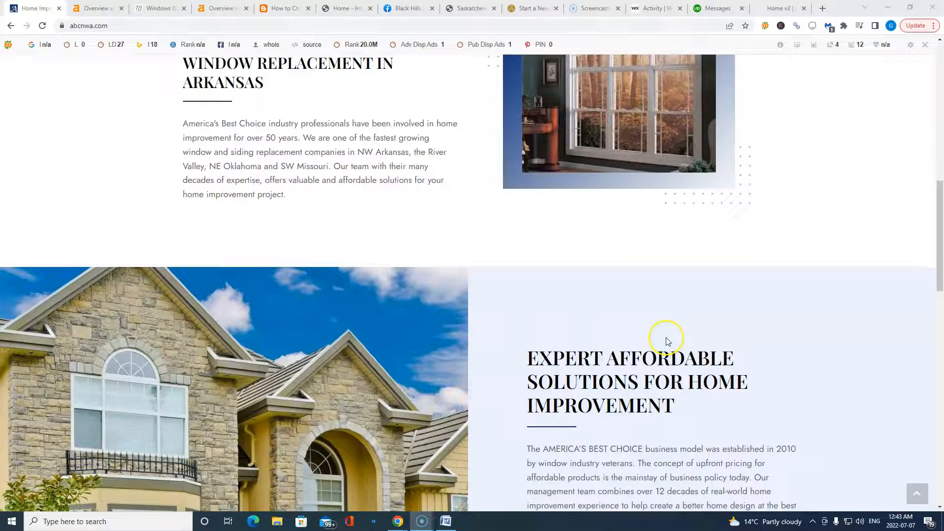
scroll(down, 3)
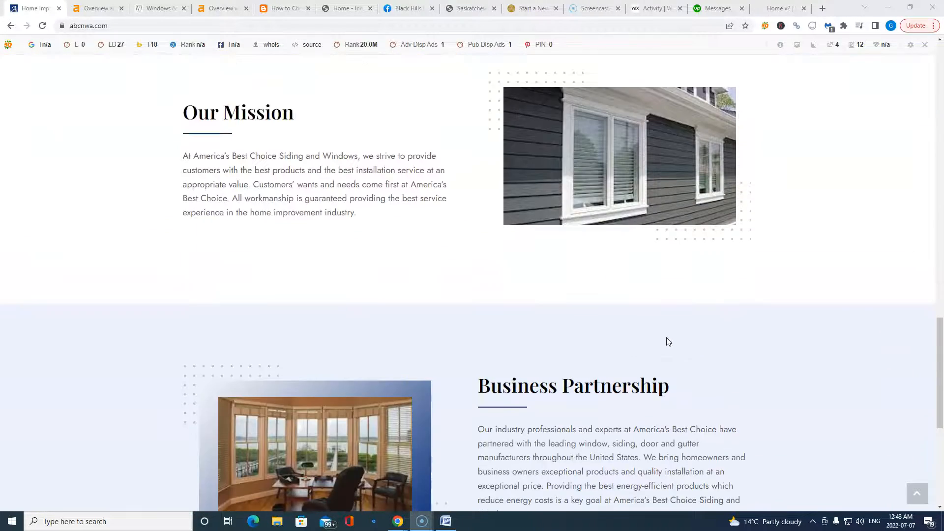
scroll(down, 3)
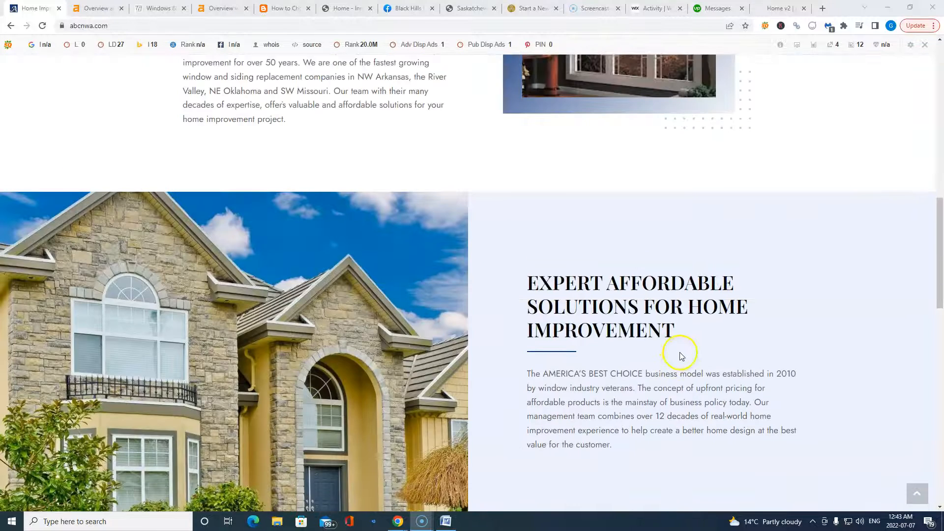
scroll(up, 3)
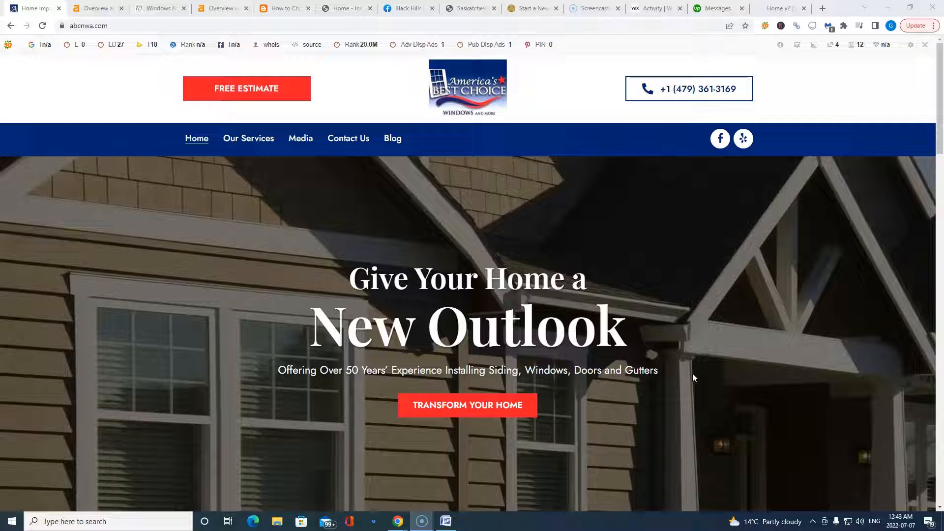
mouse_move(684, 382)
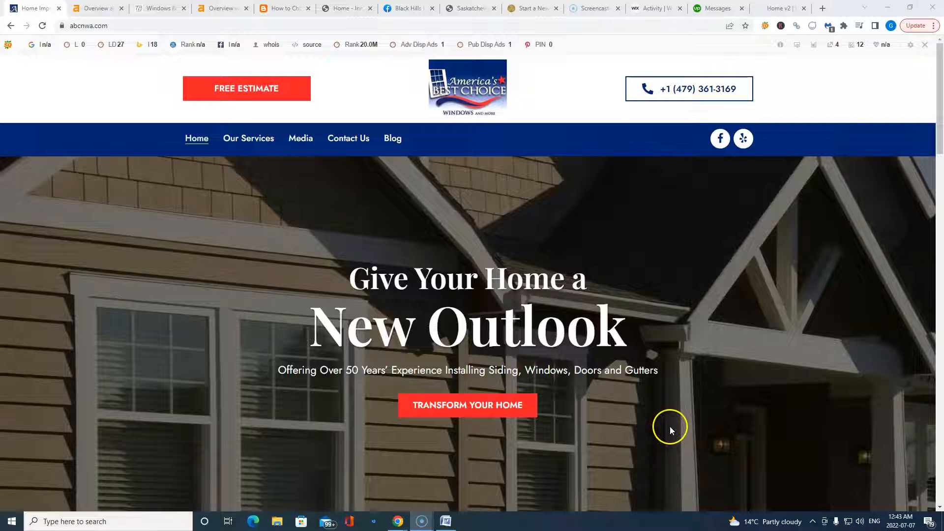
mouse_move(676, 438)
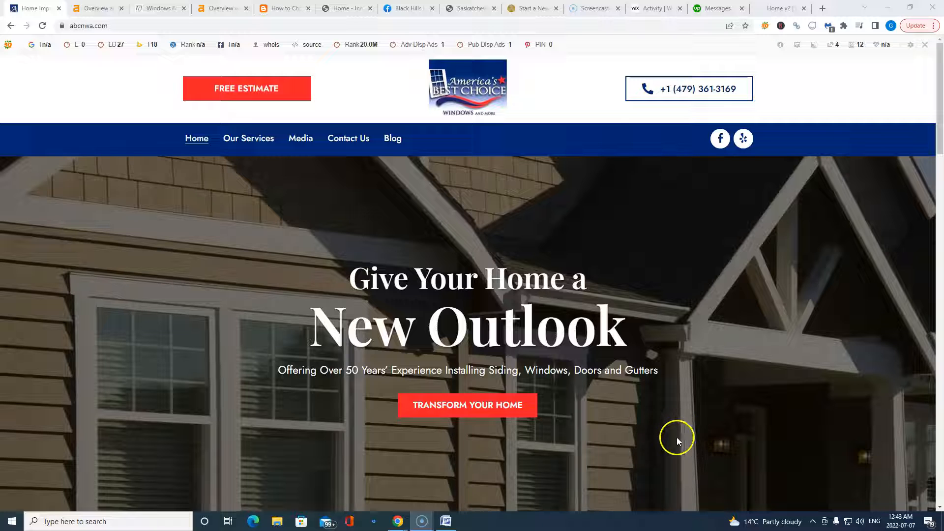
mouse_move(680, 440)
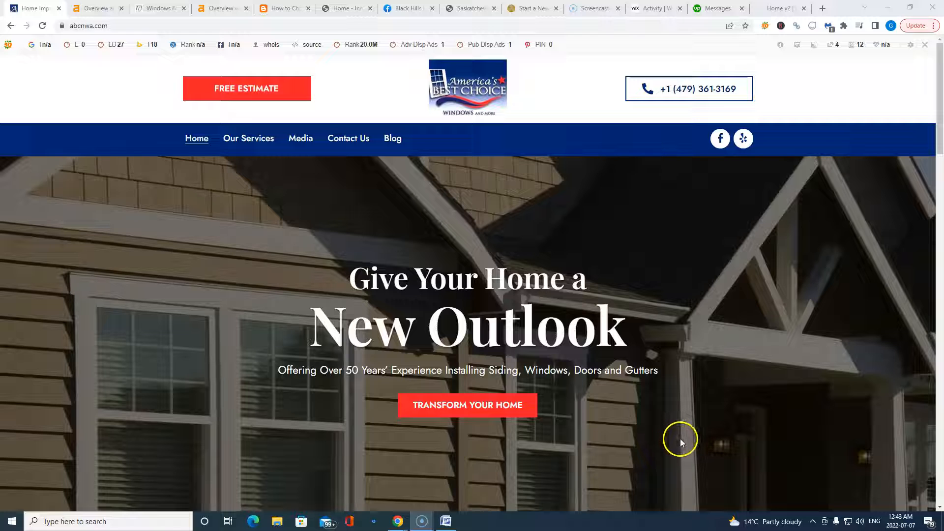
mouse_move(679, 435)
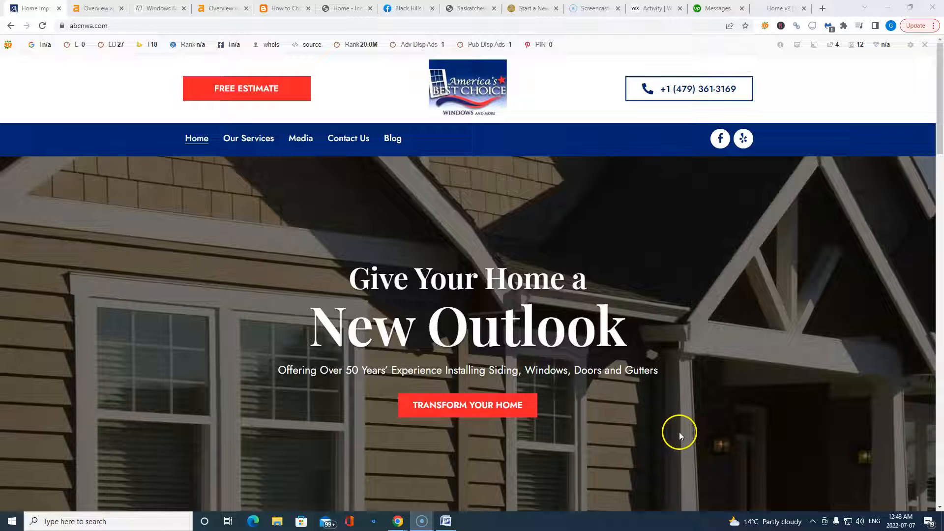
mouse_move(688, 446)
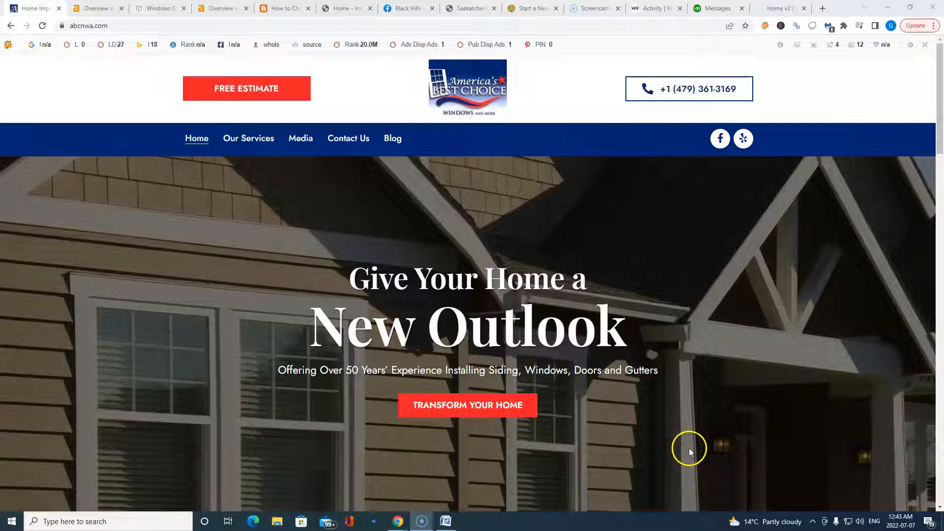
mouse_move(691, 478)
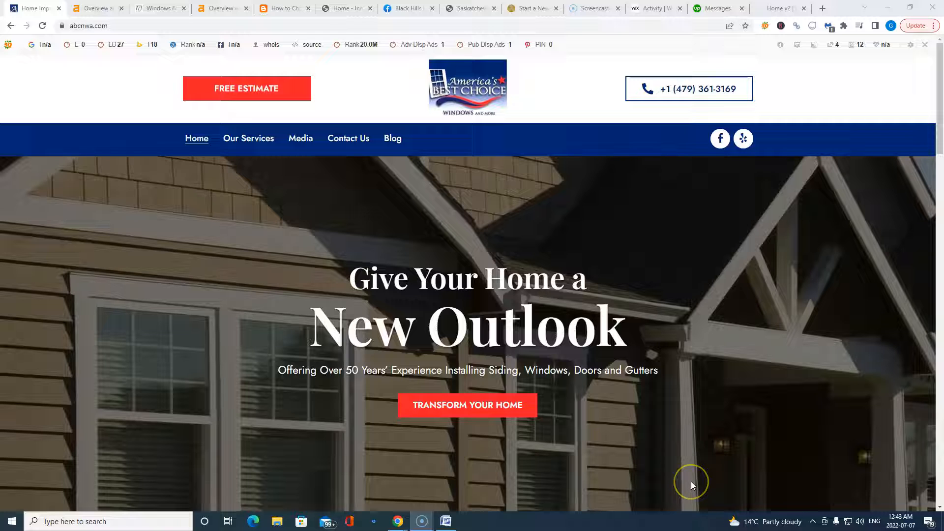
mouse_move(691, 502)
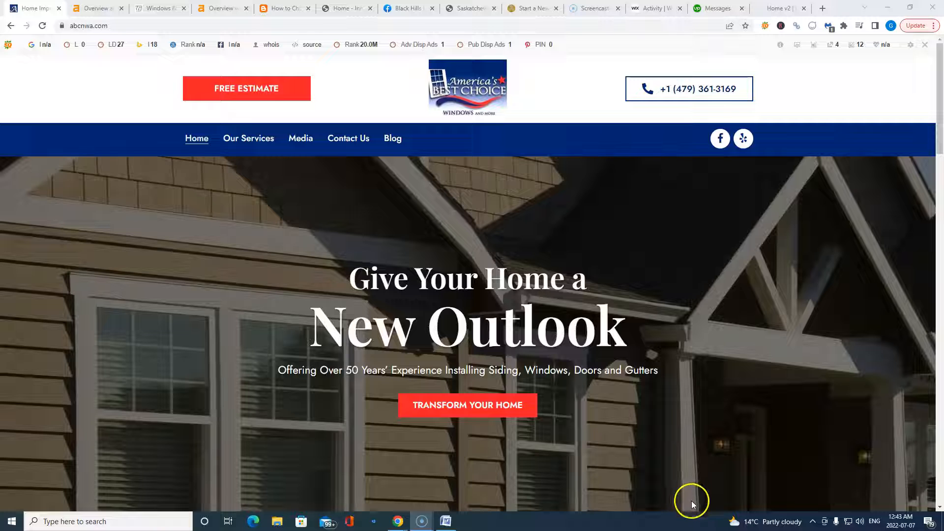
mouse_move(691, 519)
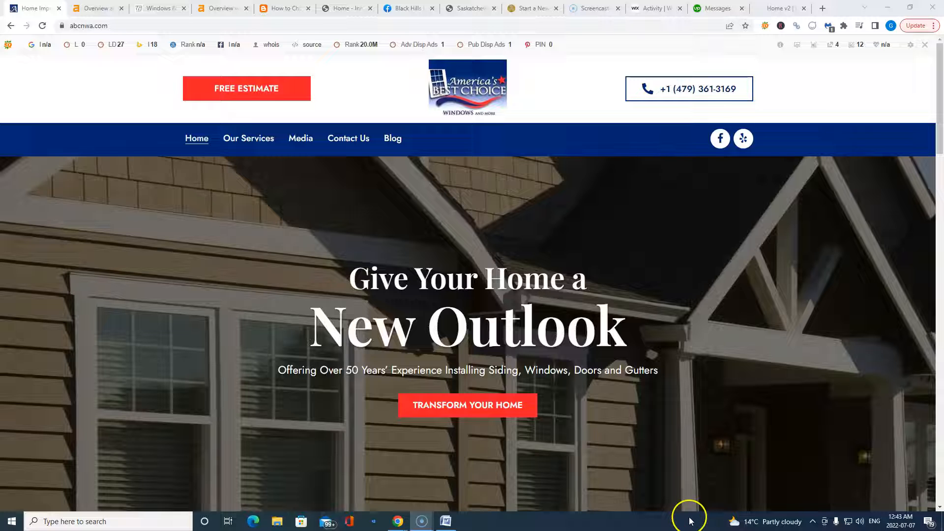
mouse_move(686, 516)
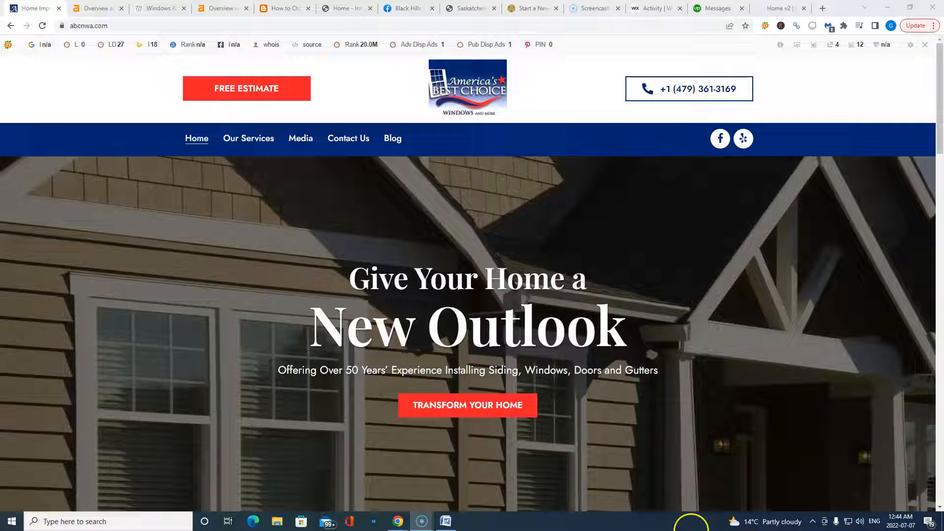
mouse_move(630, 503)
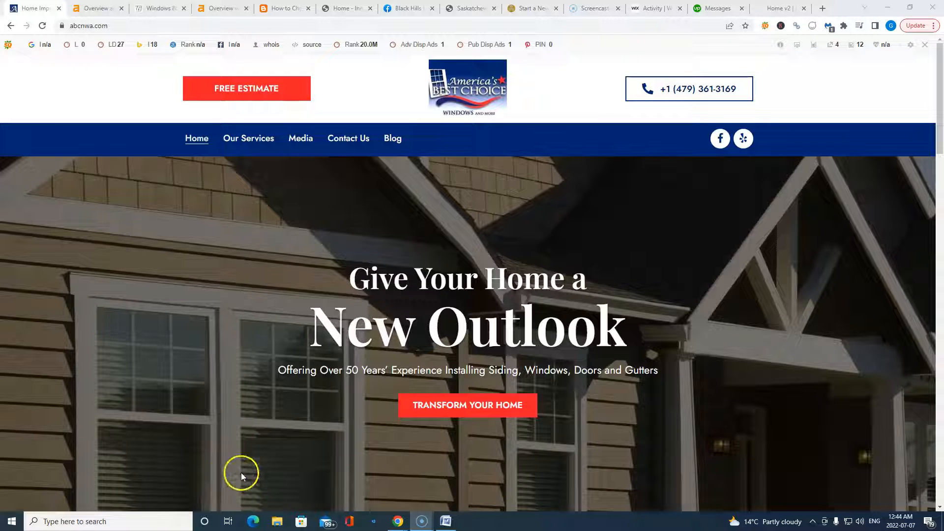
click(343, 8)
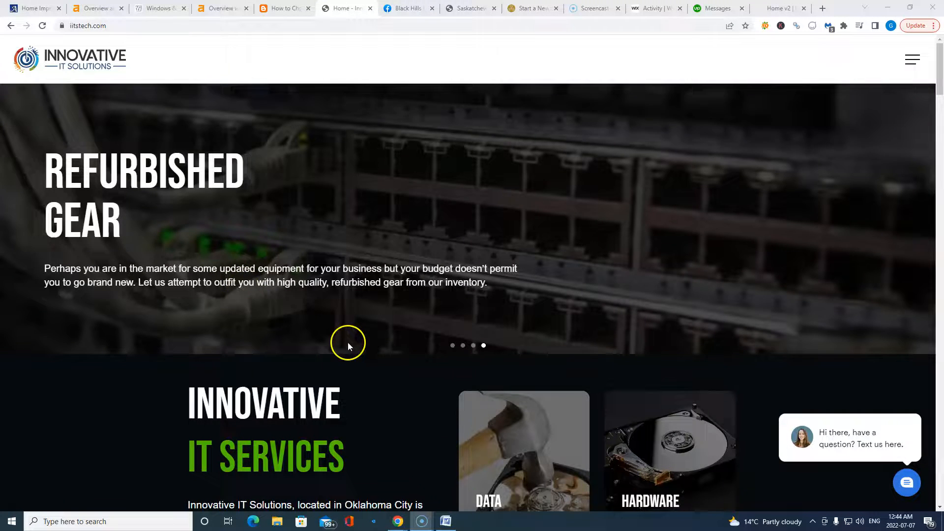
scroll(down, 3)
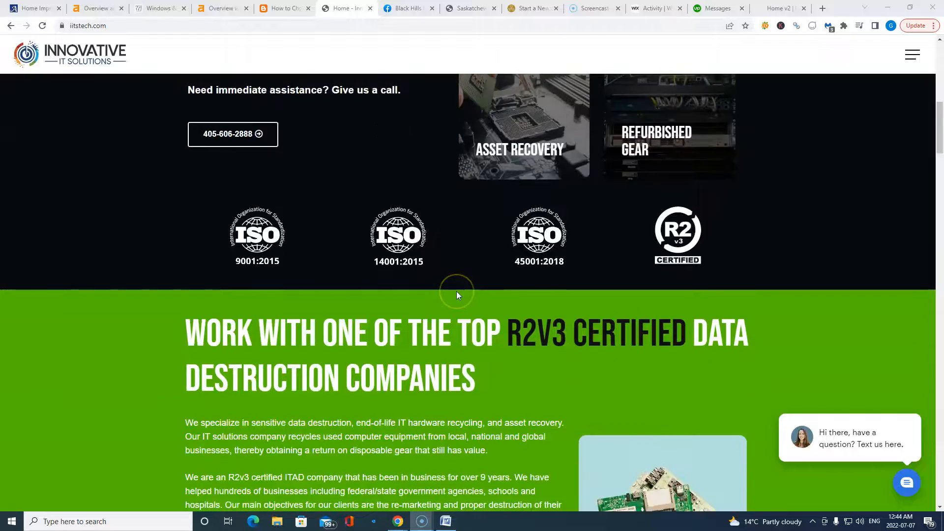
scroll(down, 3)
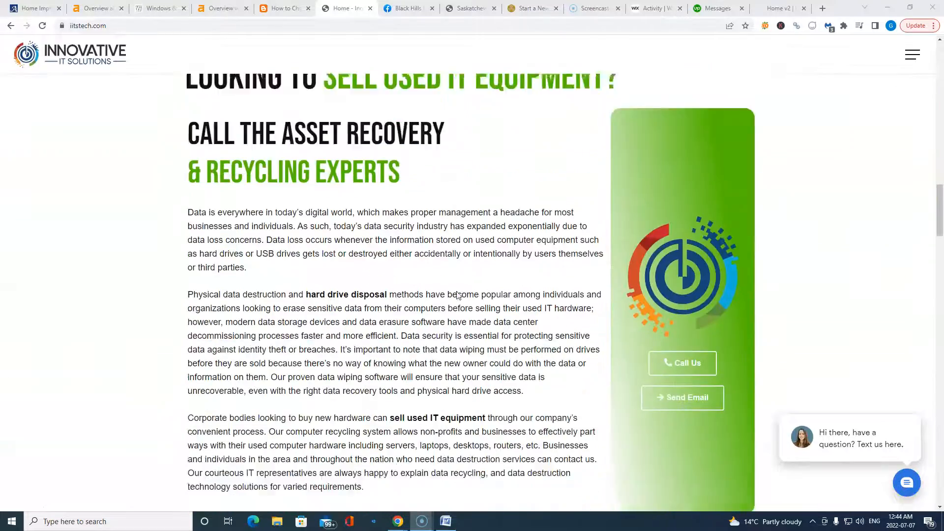
scroll(down, 3)
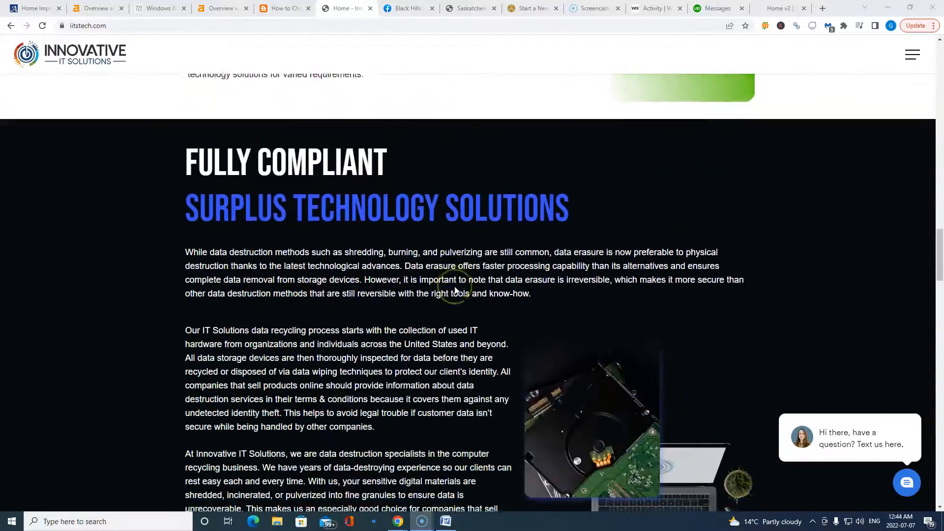
scroll(down, 3)
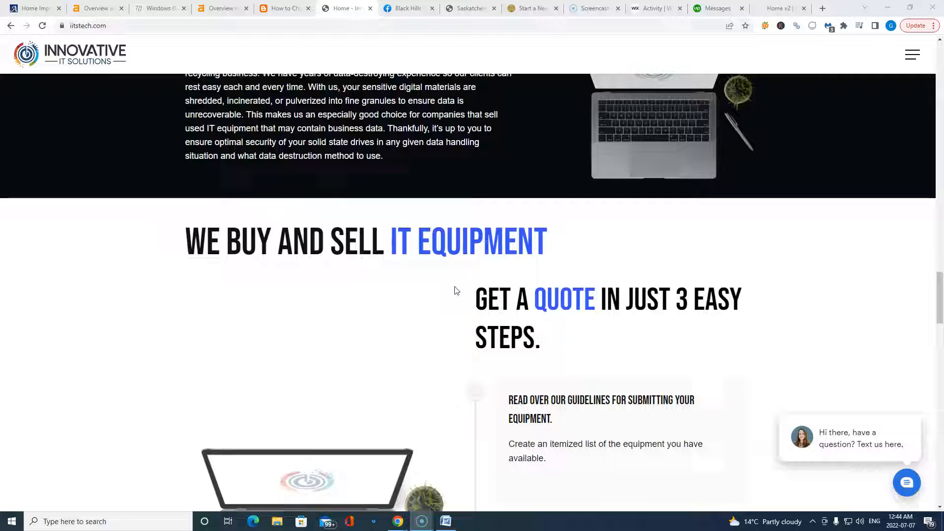
scroll(down, 3)
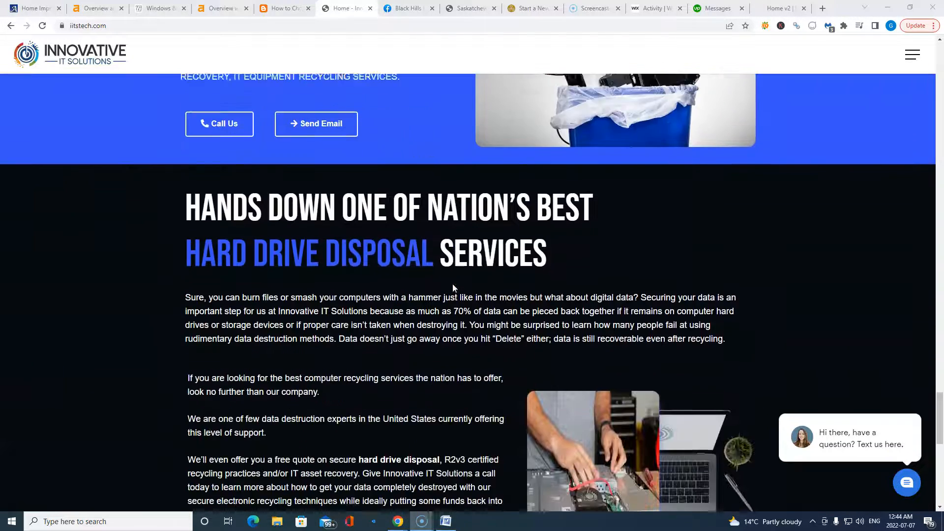
scroll(down, 3)
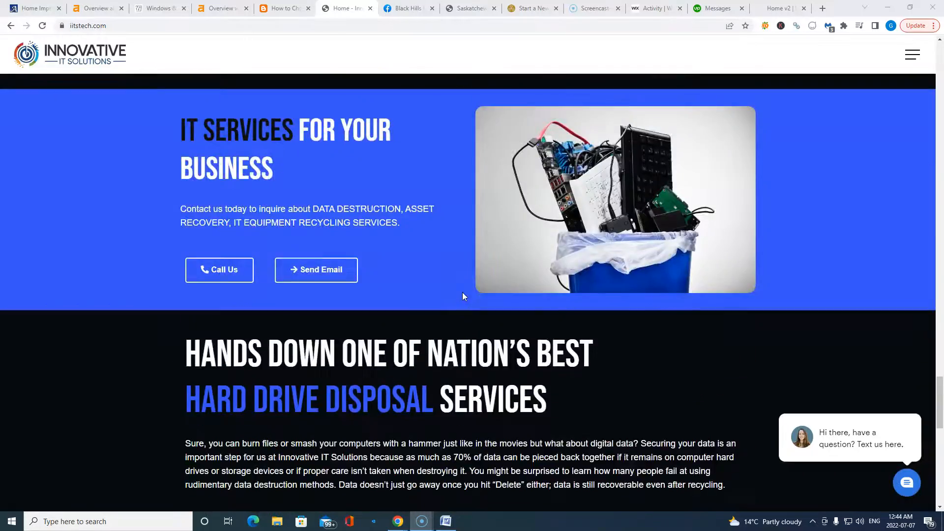
scroll(down, 3)
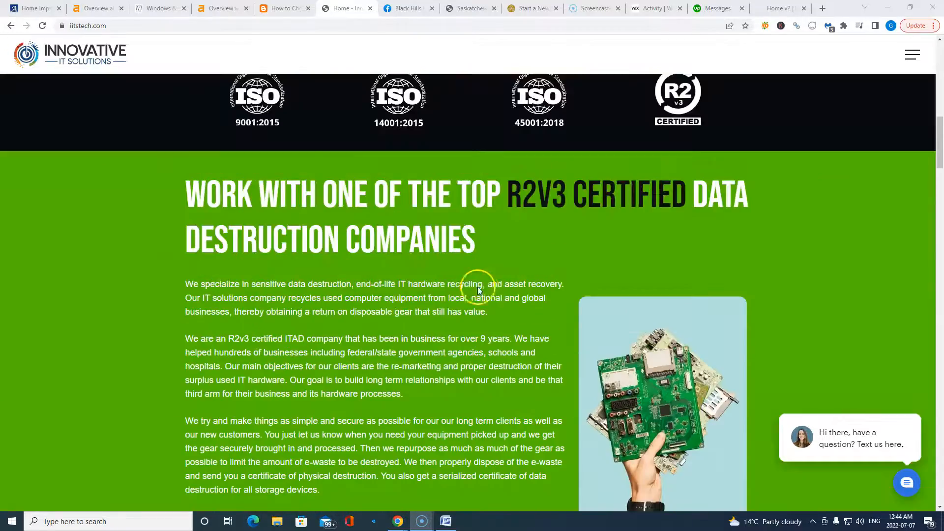
scroll(up, 3)
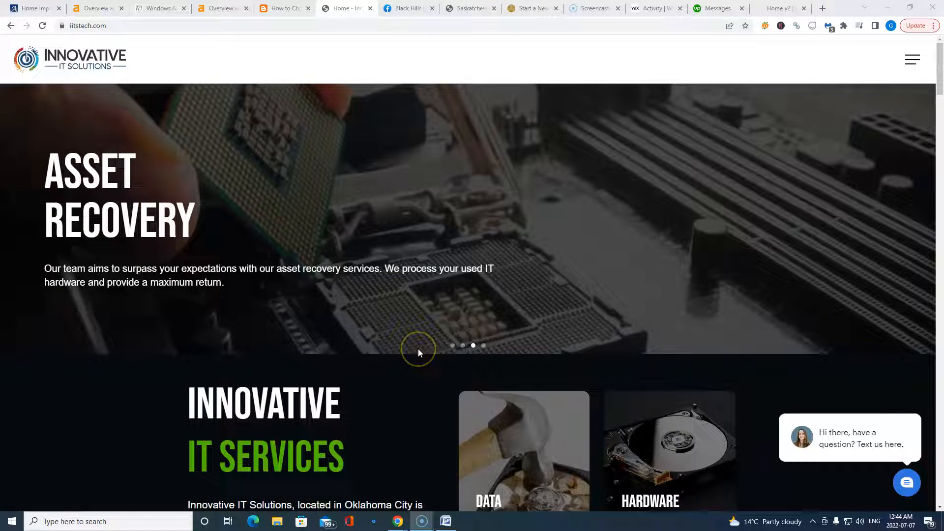
mouse_move(30, 494)
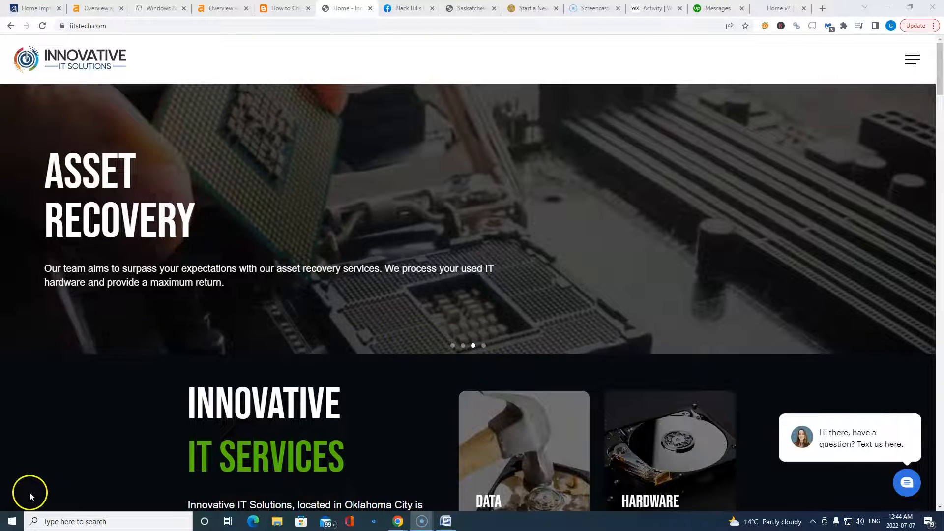
click(158, 8)
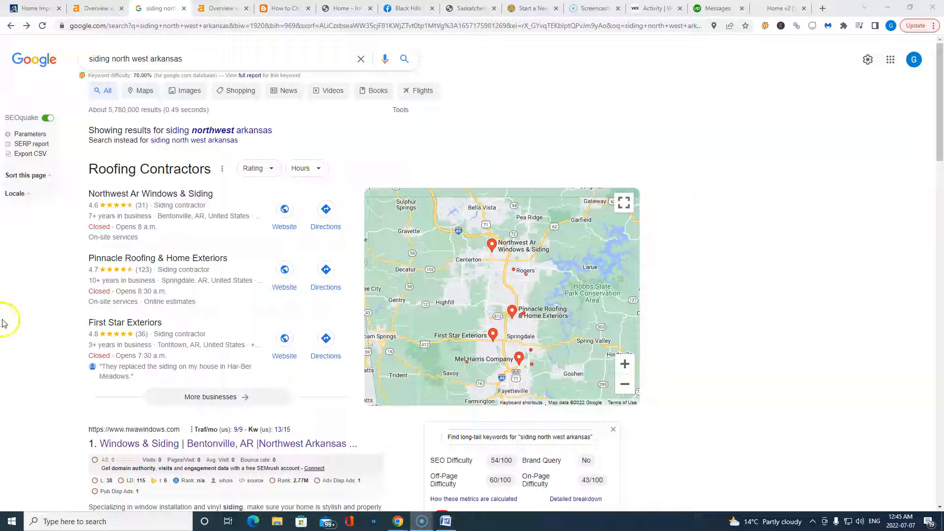
mouse_move(22, 321)
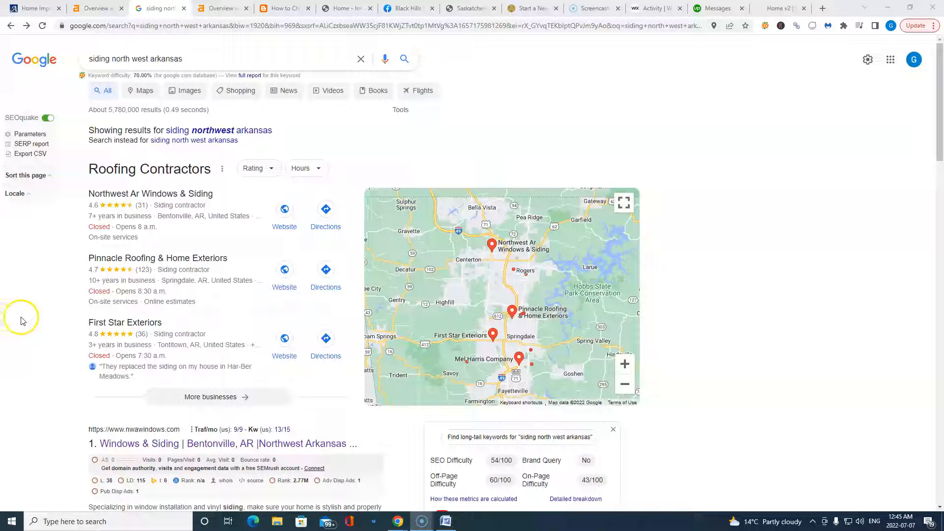
mouse_move(22, 320)
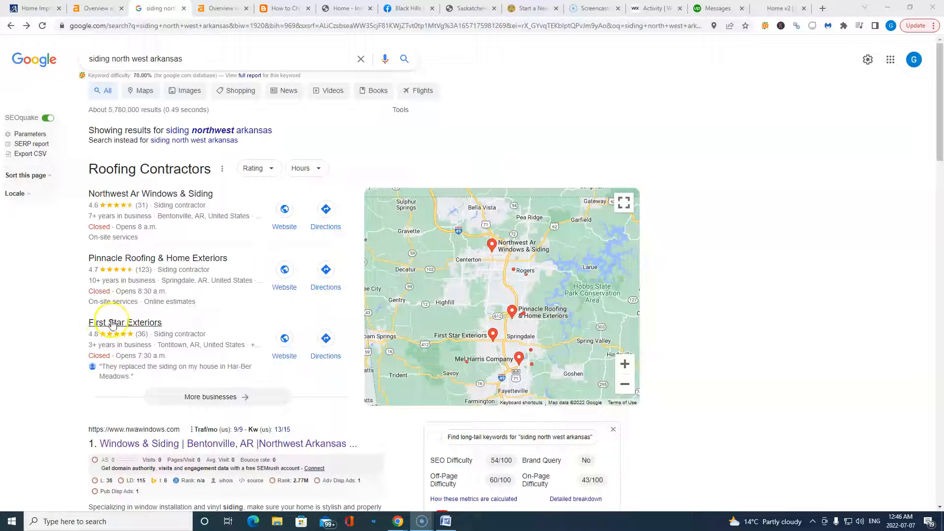
mouse_move(511, 148)
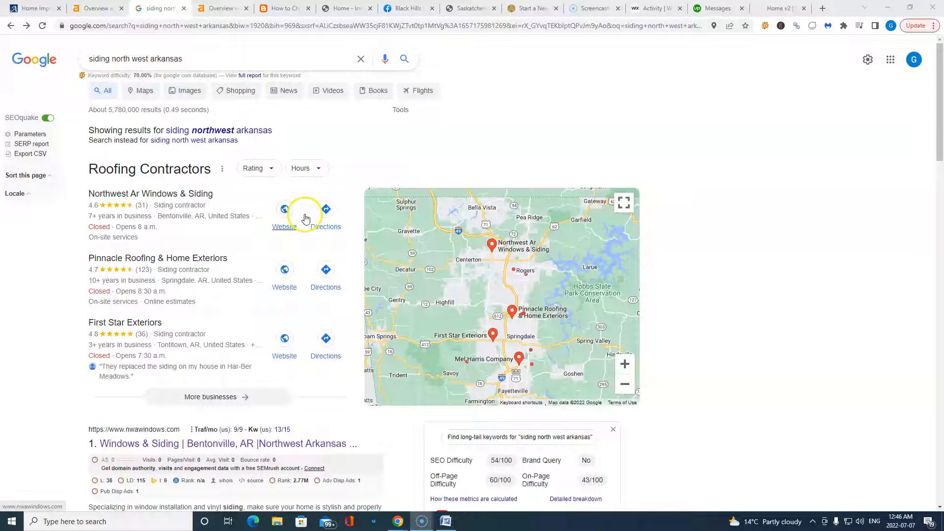
mouse_move(370, 462)
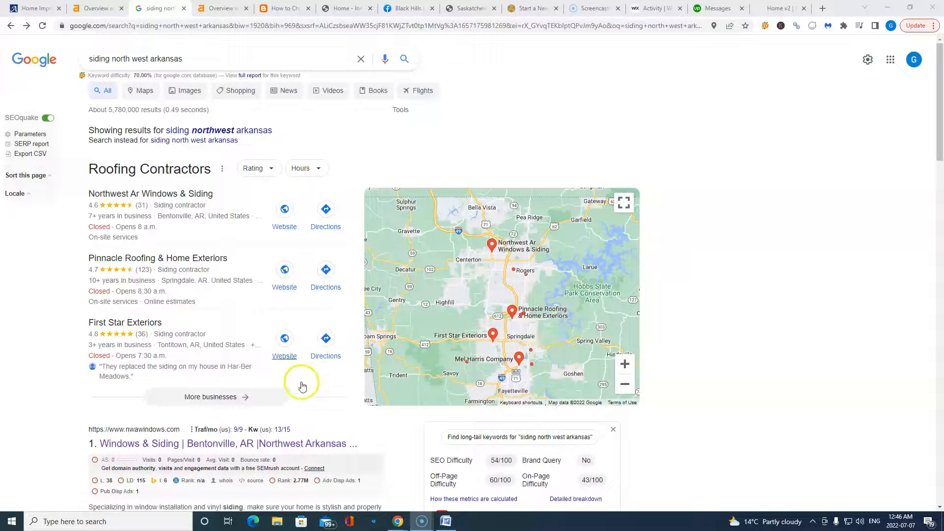
Scroll past the map pack and open the nwawindows.com top organic result.
scroll(down, 3)
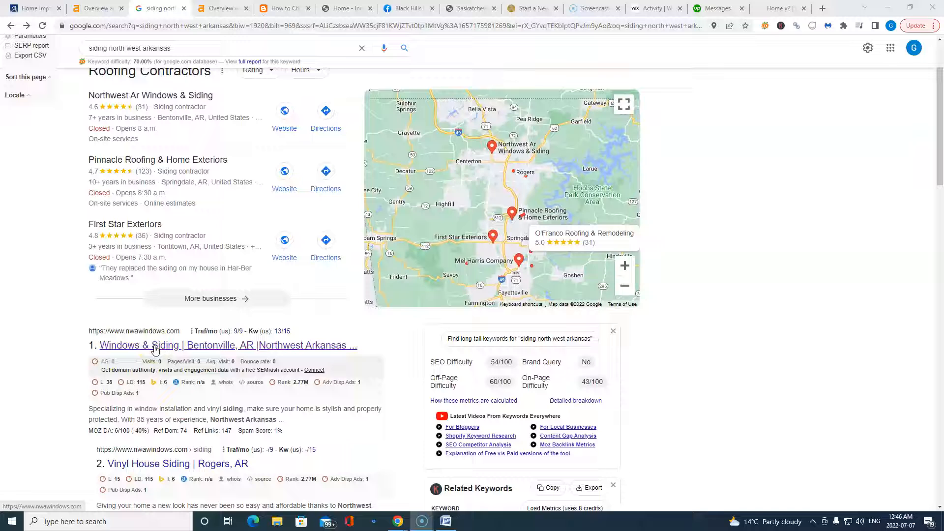
click(155, 345)
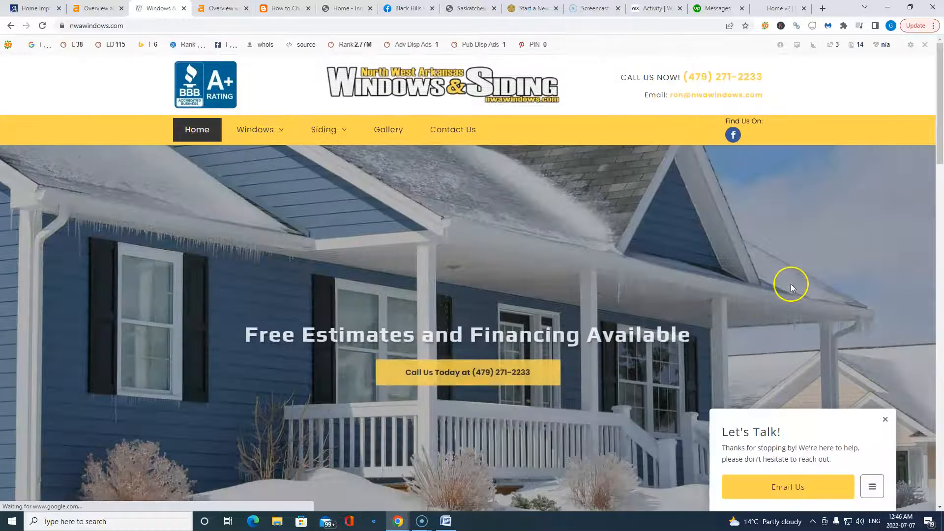
scroll(down, 3)
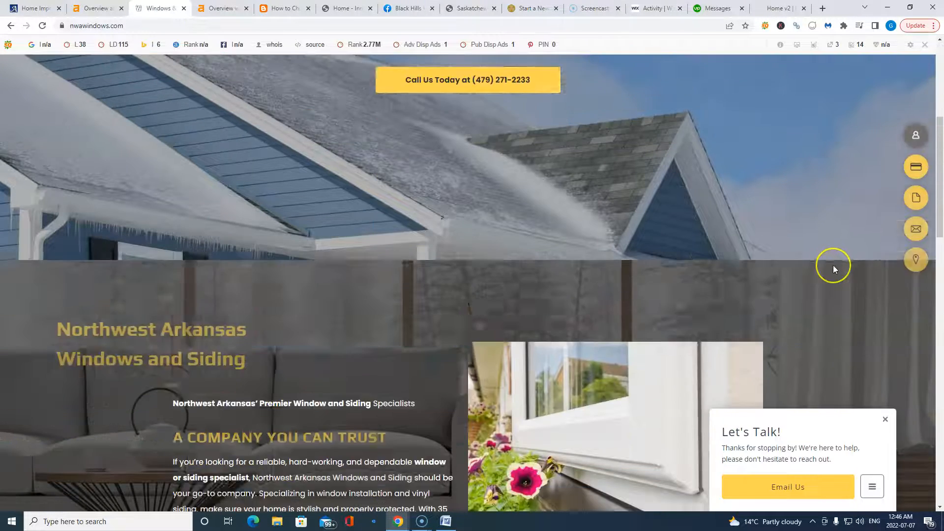
scroll(down, 3)
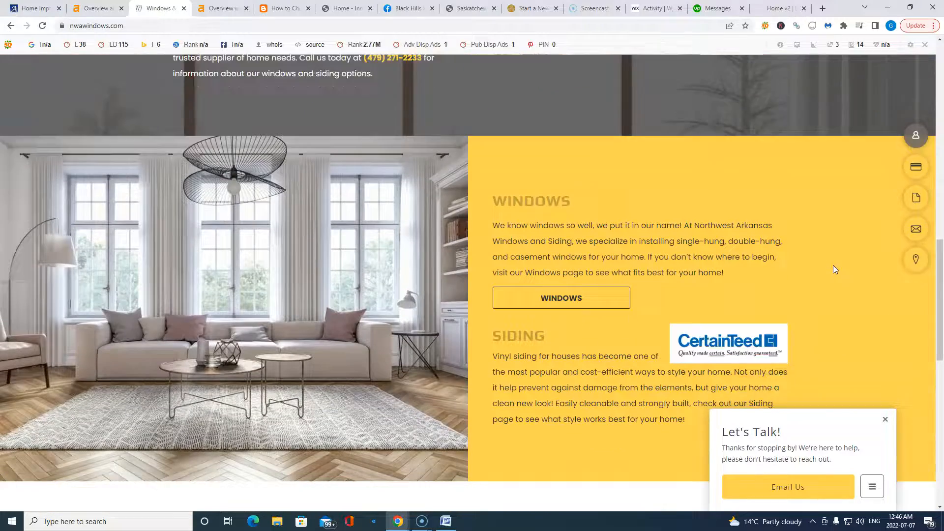
scroll(down, 3)
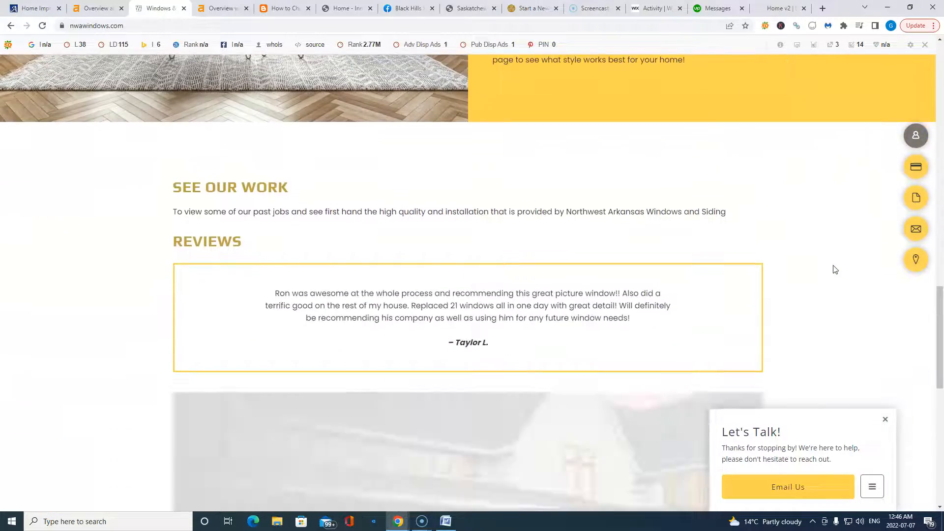
scroll(down, 3)
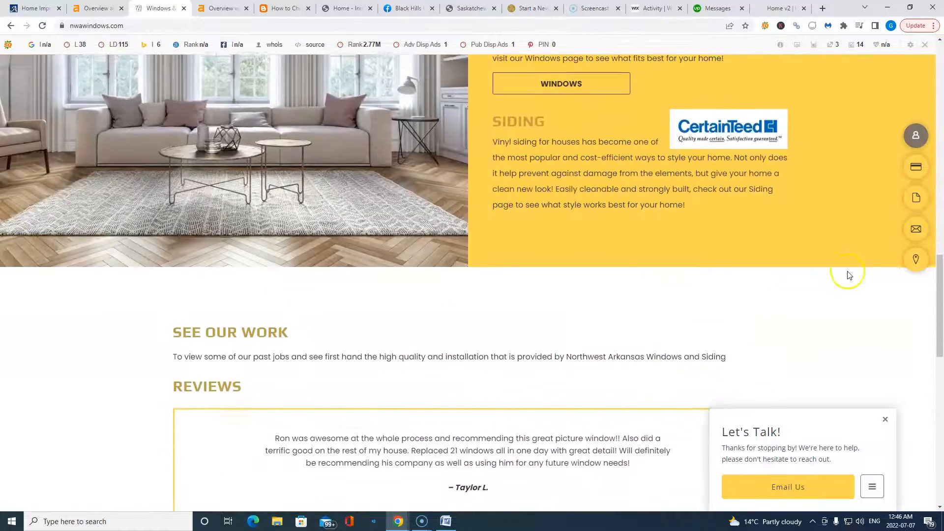
scroll(up, 3)
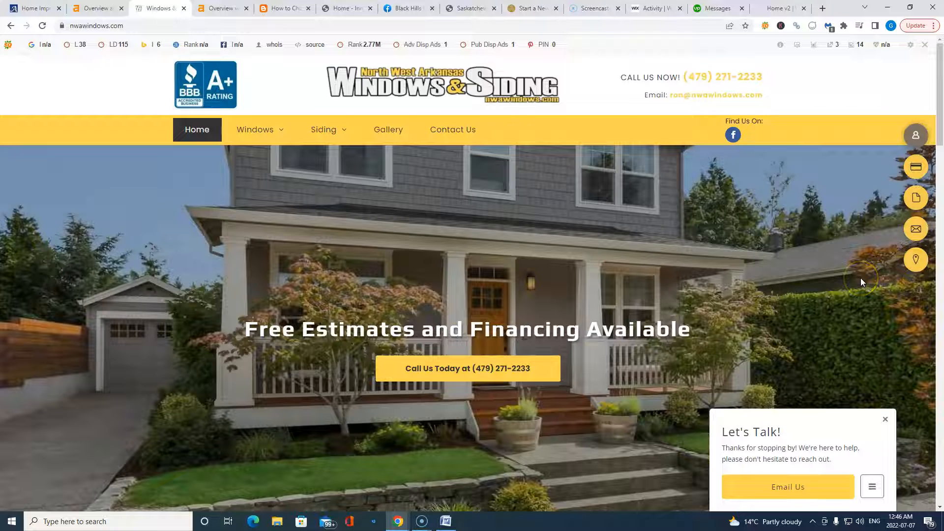
click(220, 8)
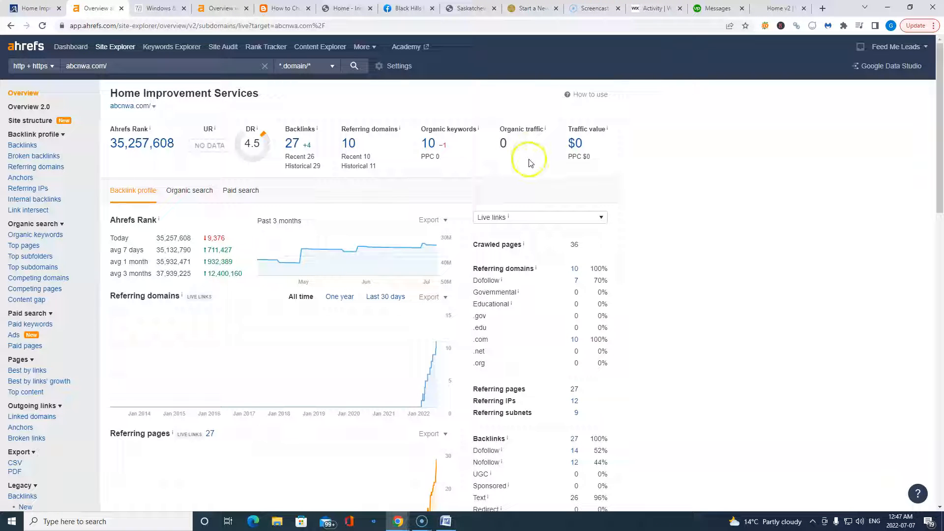
mouse_move(428, 176)
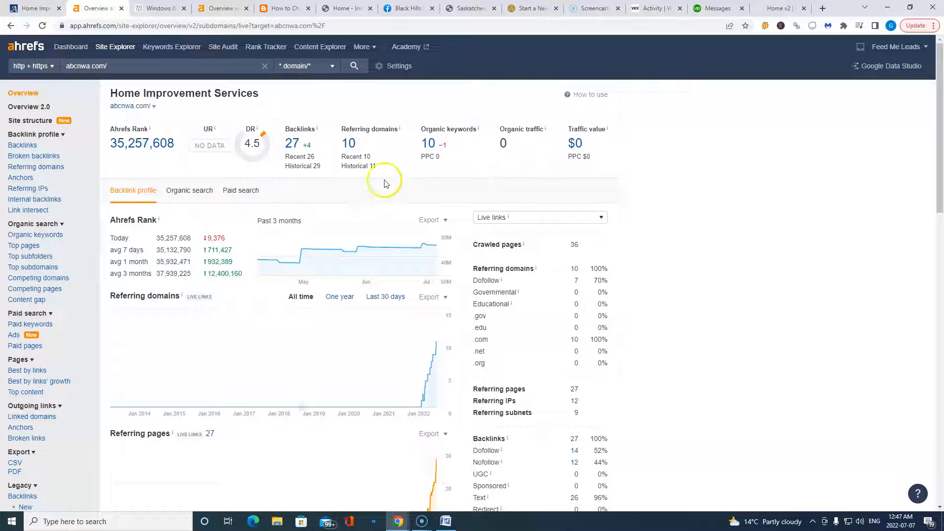
mouse_move(496, 136)
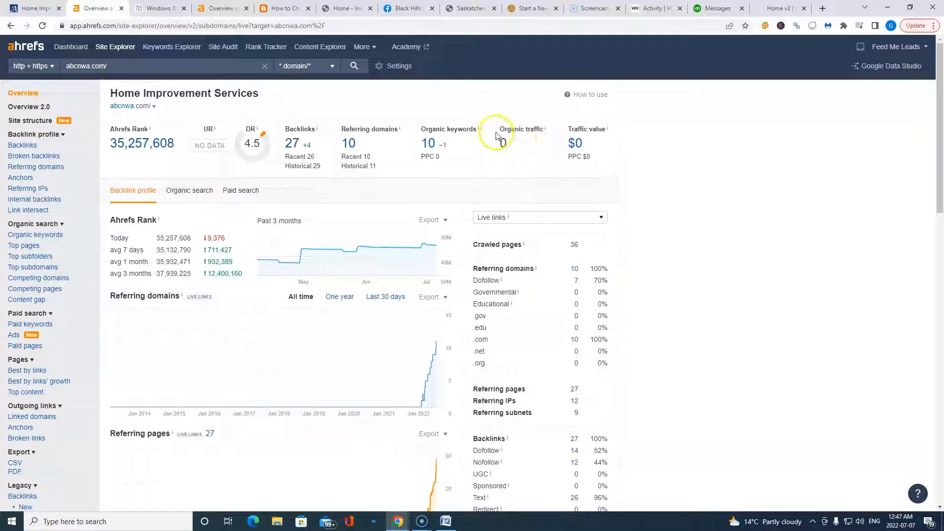
mouse_move(507, 147)
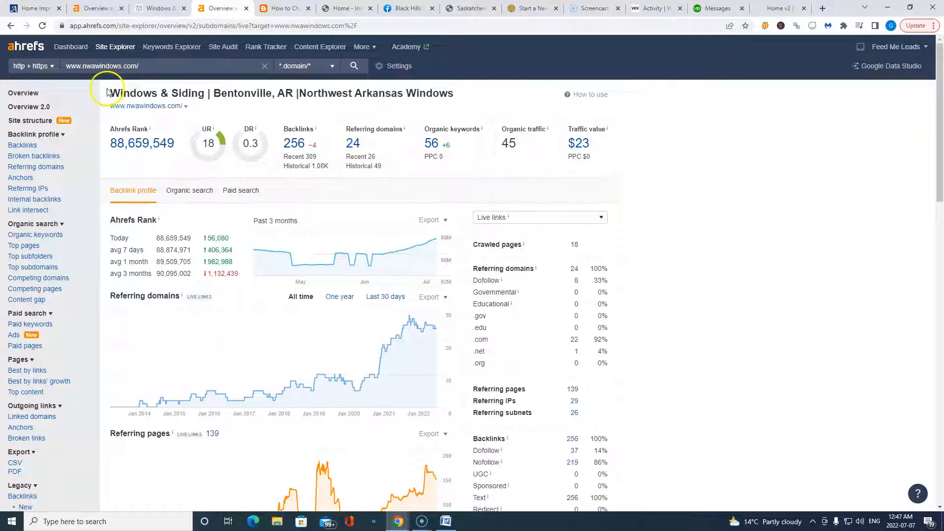
click(159, 8)
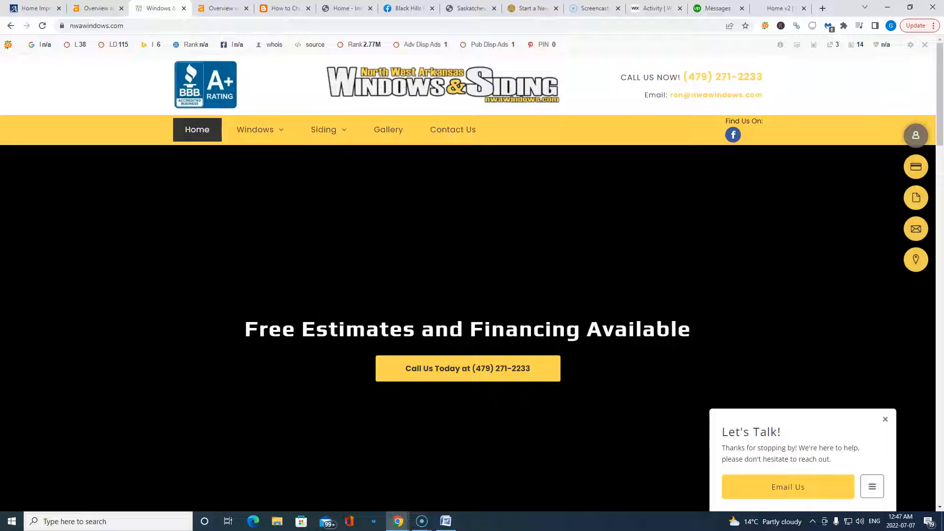
click(159, 8)
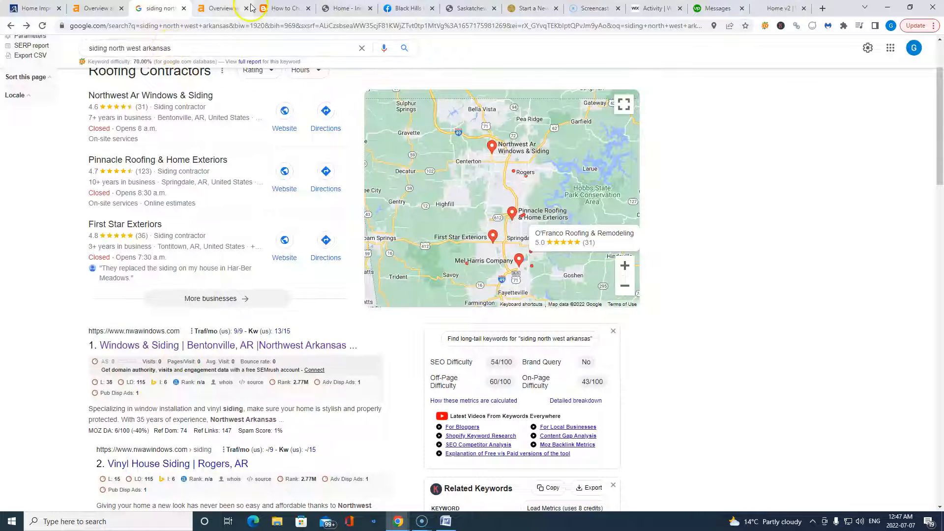
click(219, 8)
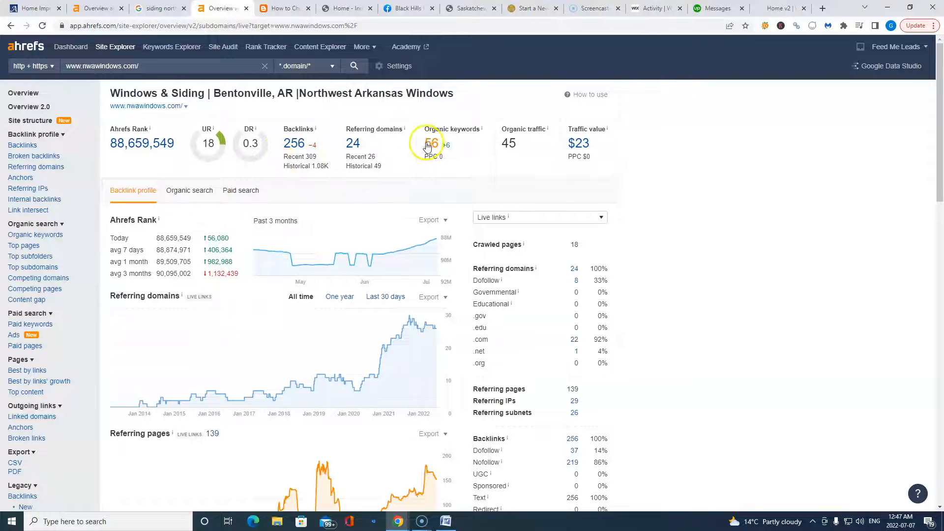
click(428, 144)
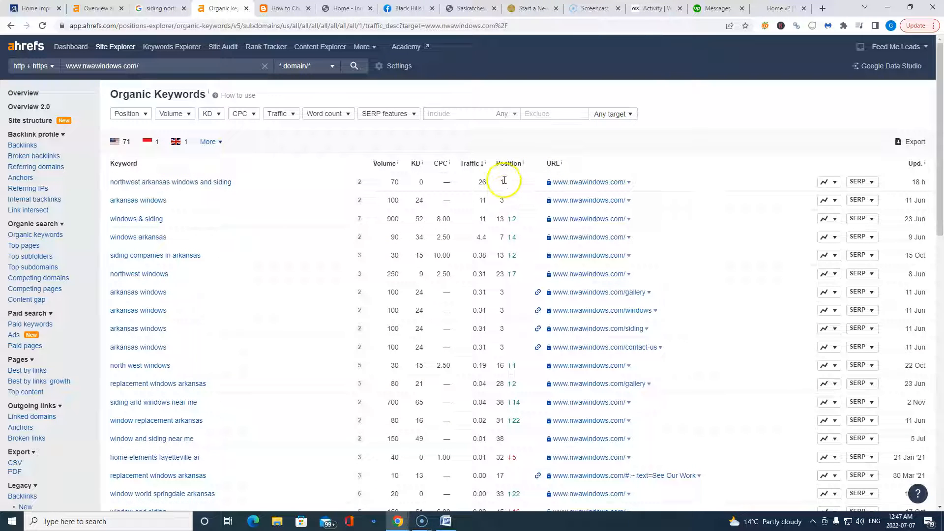
mouse_move(138, 199)
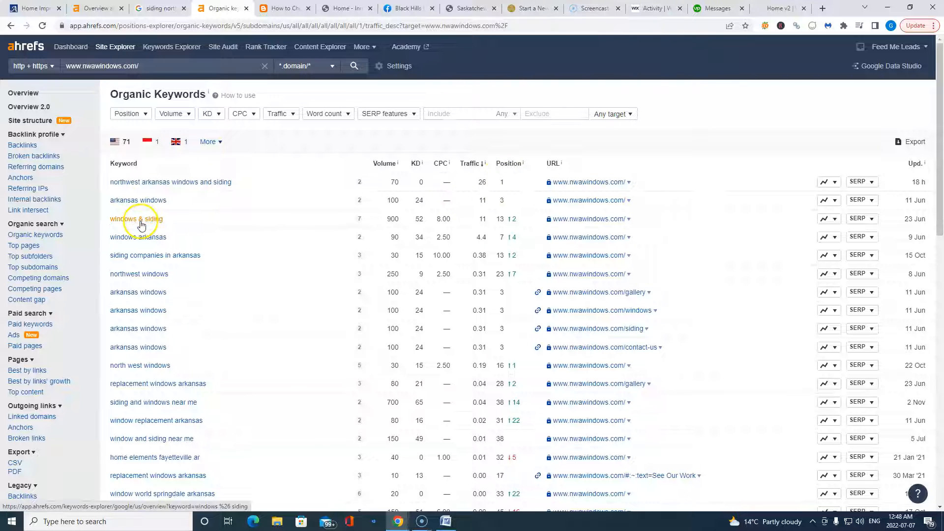
mouse_move(512, 226)
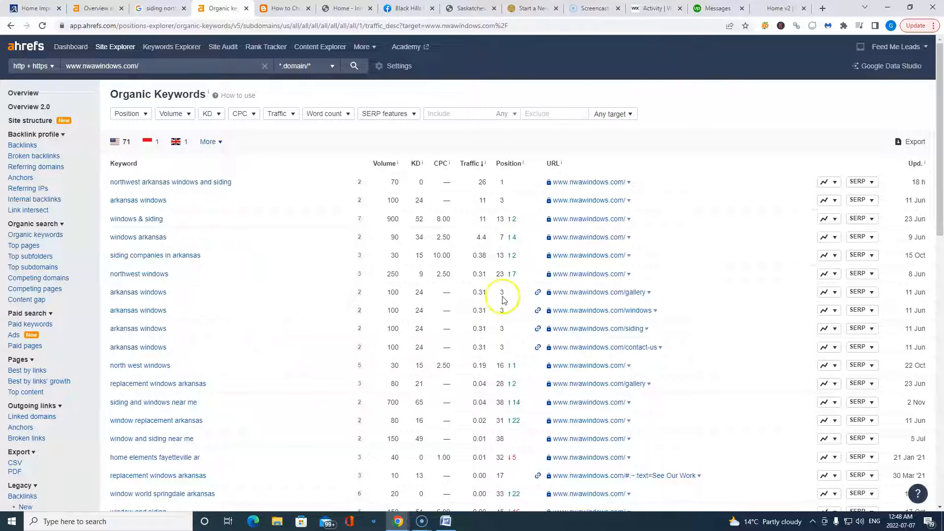
mouse_move(24, 47)
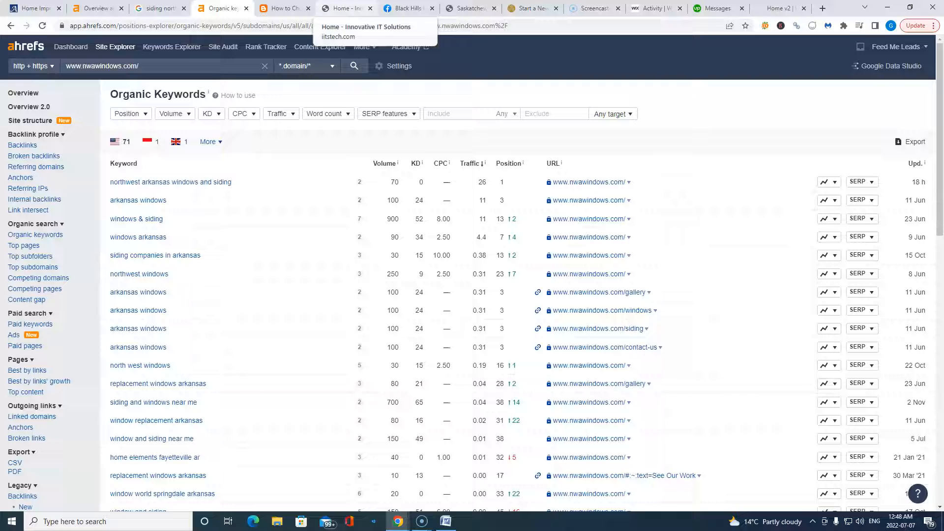
Go back to the nwawindows.com Overview report showing 56 keywords and 256 backlinks.
click(159, 7)
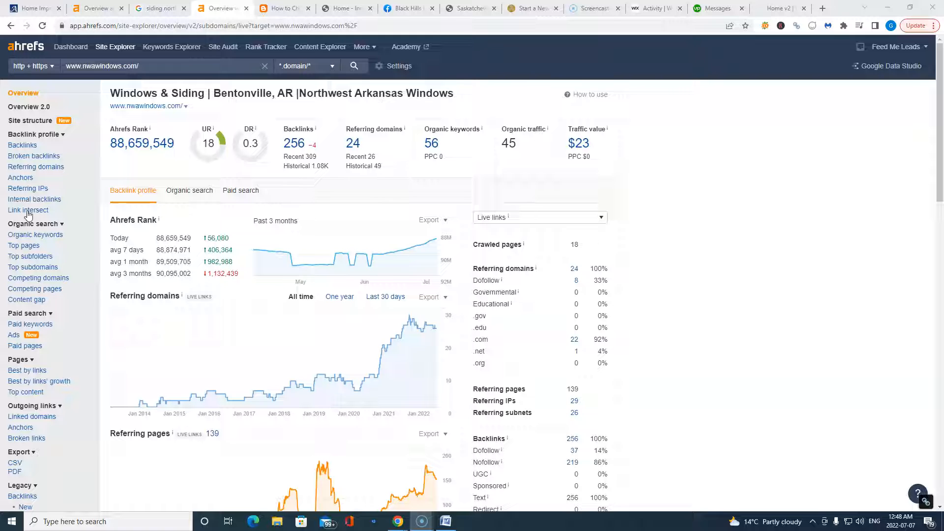
mouse_move(111, 230)
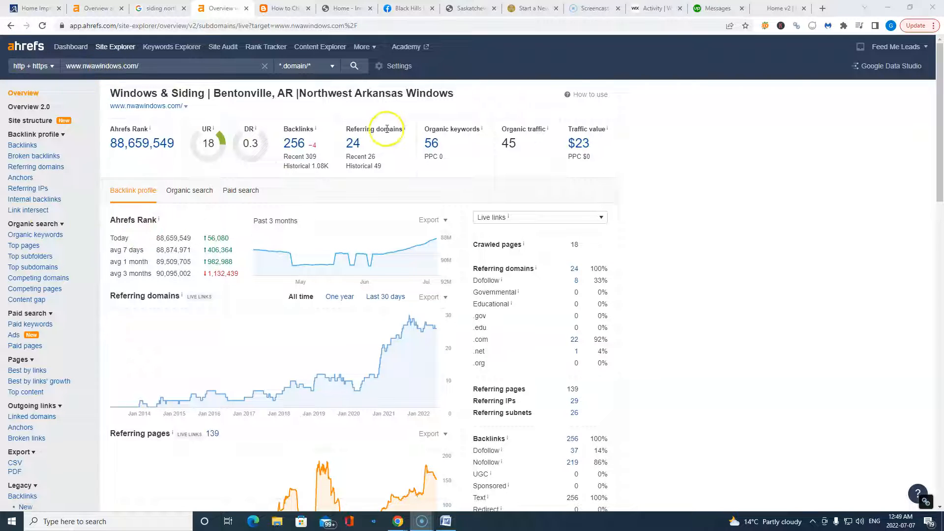
Open the referring domains report from the count of 24 on the Overview page.
click(352, 143)
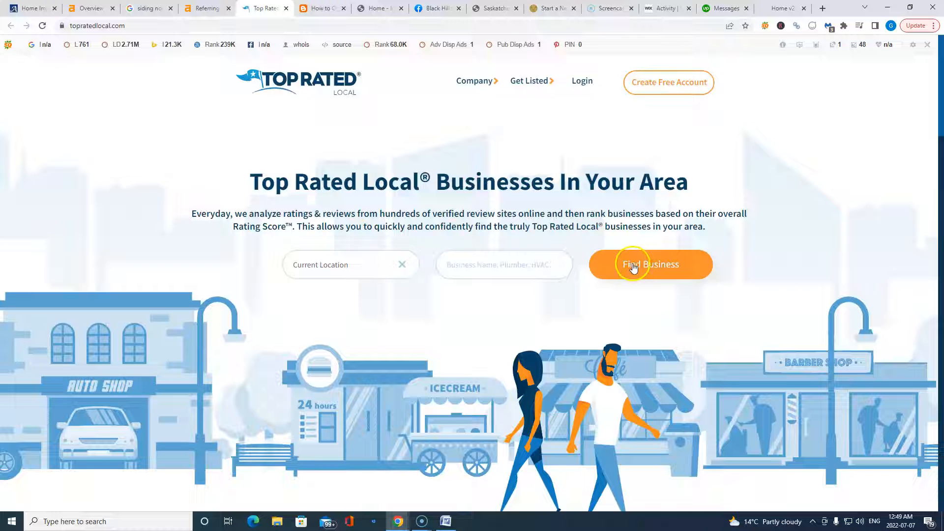
Scroll down through Top Rated Local's homepage as a linking-site example.
scroll(down, 3)
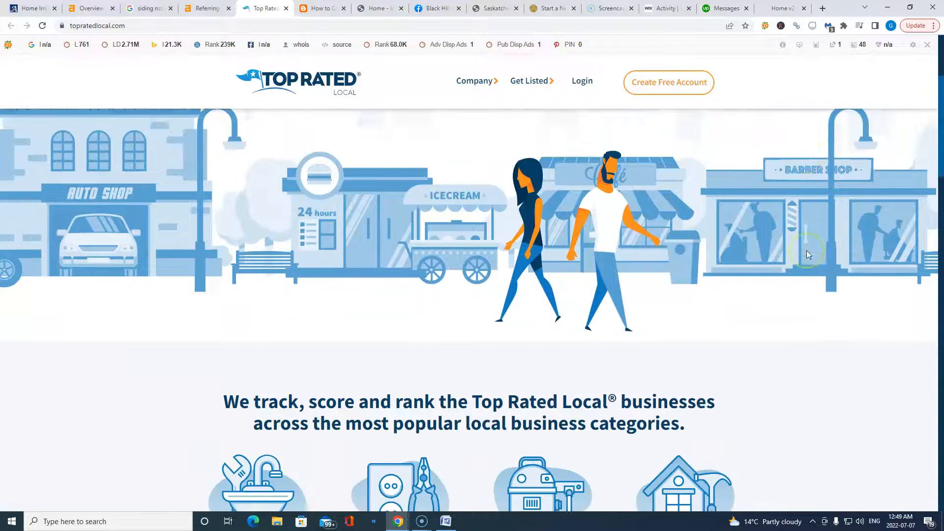
scroll(down, 3)
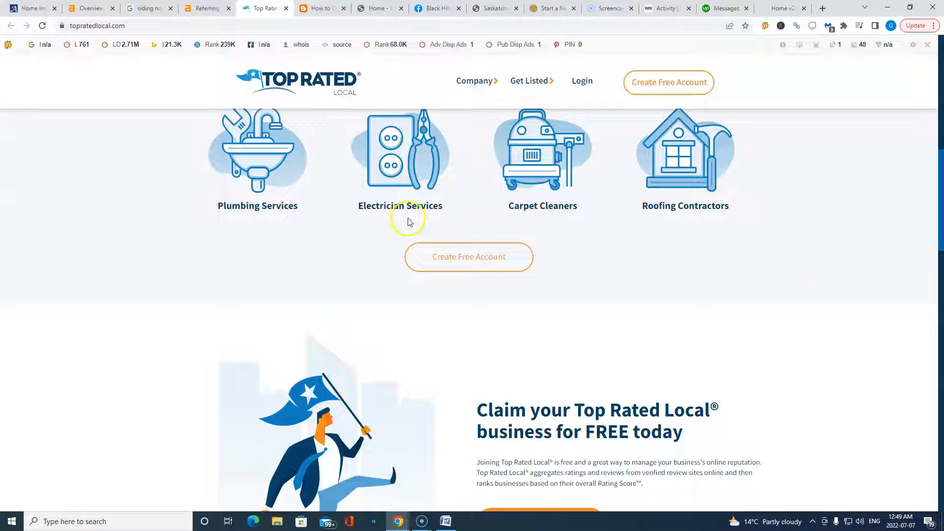
mouse_move(178, 35)
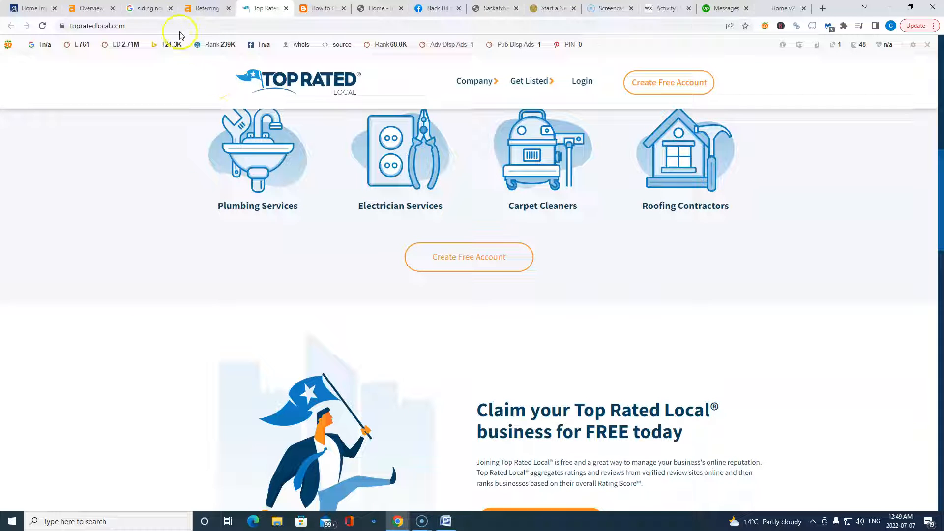
mouse_move(496, 385)
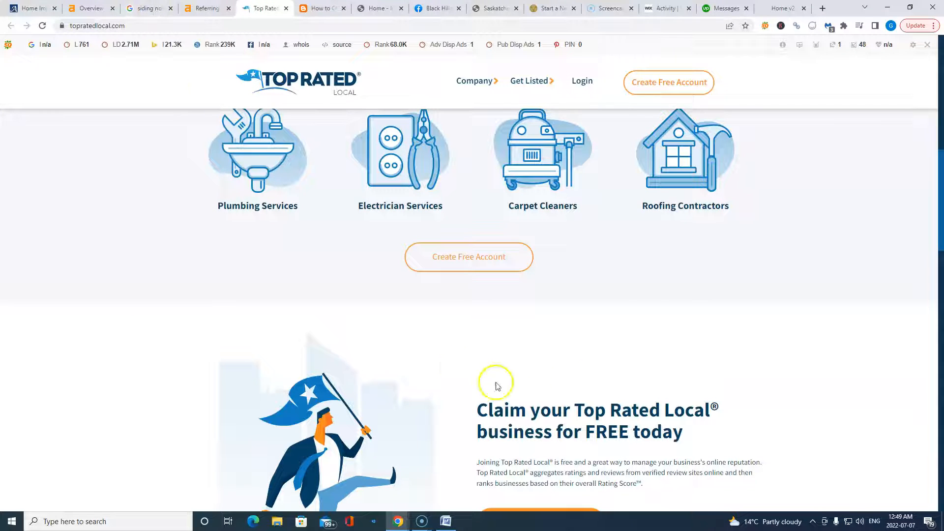
mouse_move(675, 425)
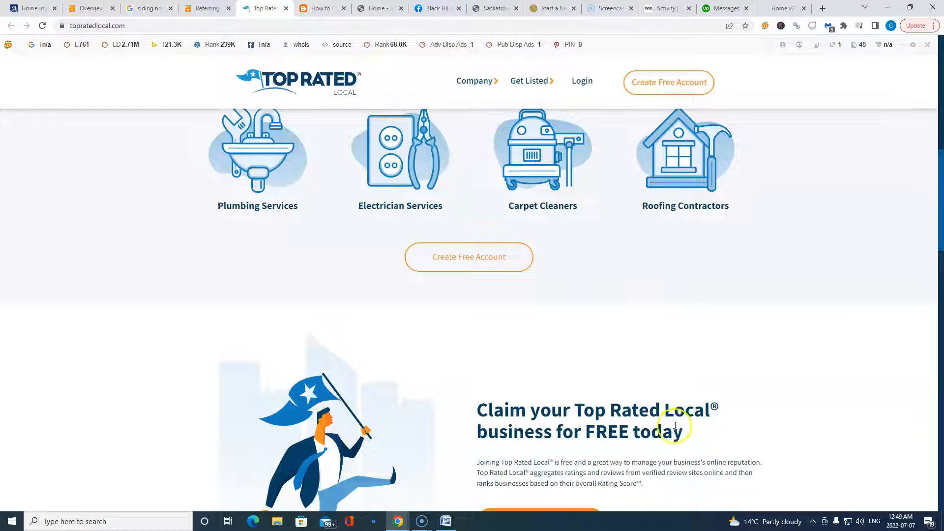
scroll(down, 3)
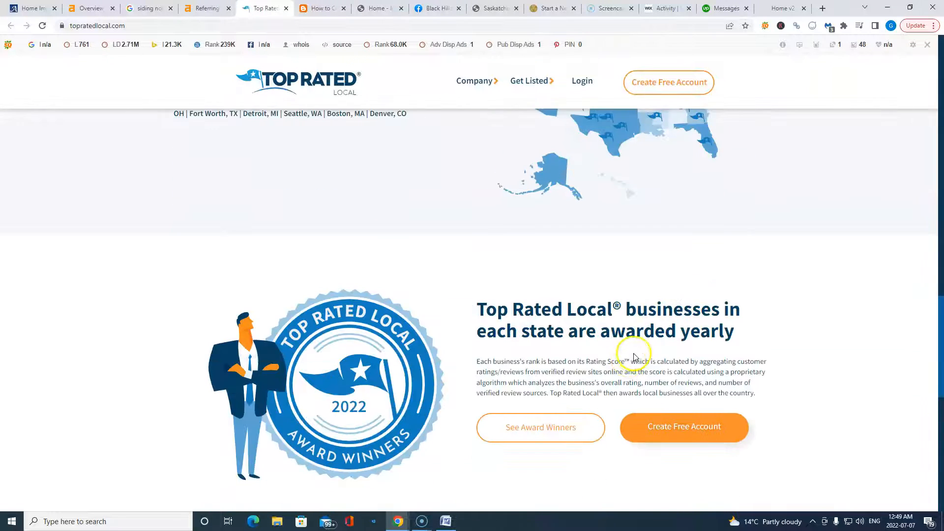
scroll(down, 3)
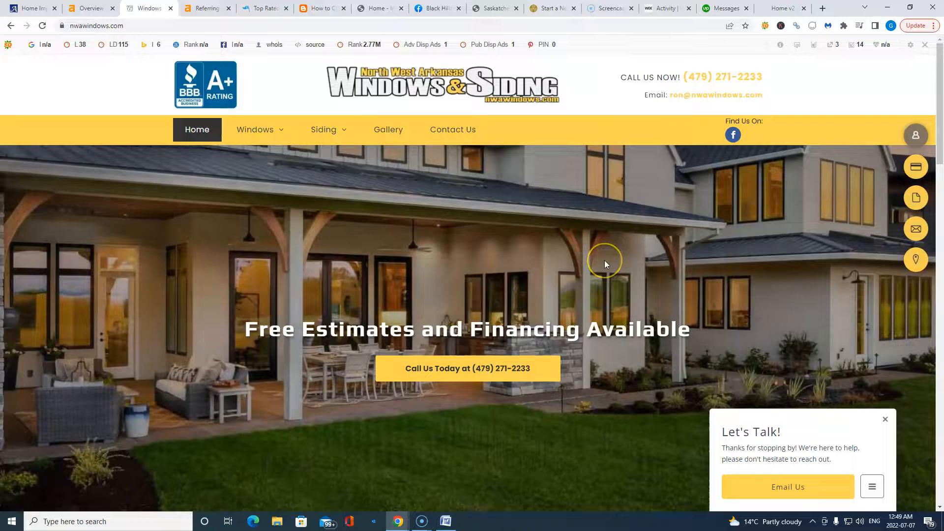
mouse_move(903, 246)
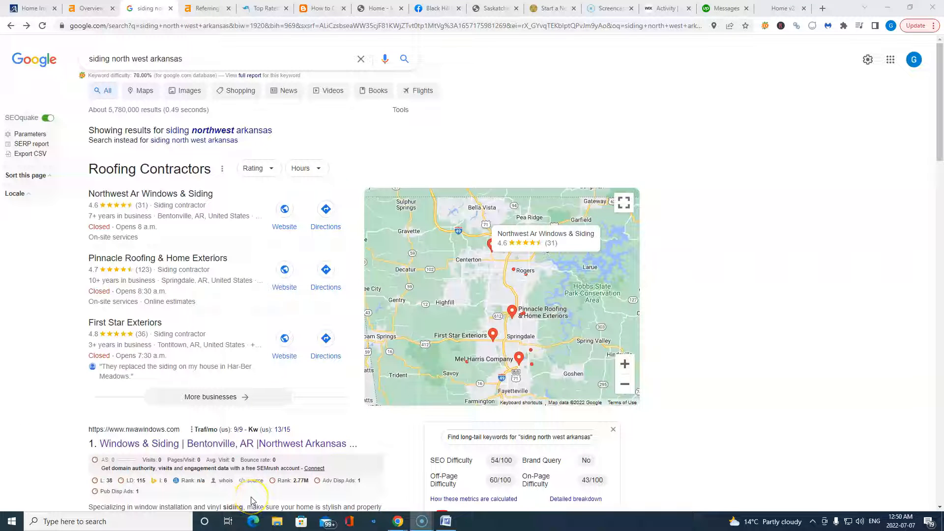
Scroll over the Roofing Contractors map pack listing Northwest Ar Windows & Siding first.
scroll(down, 3)
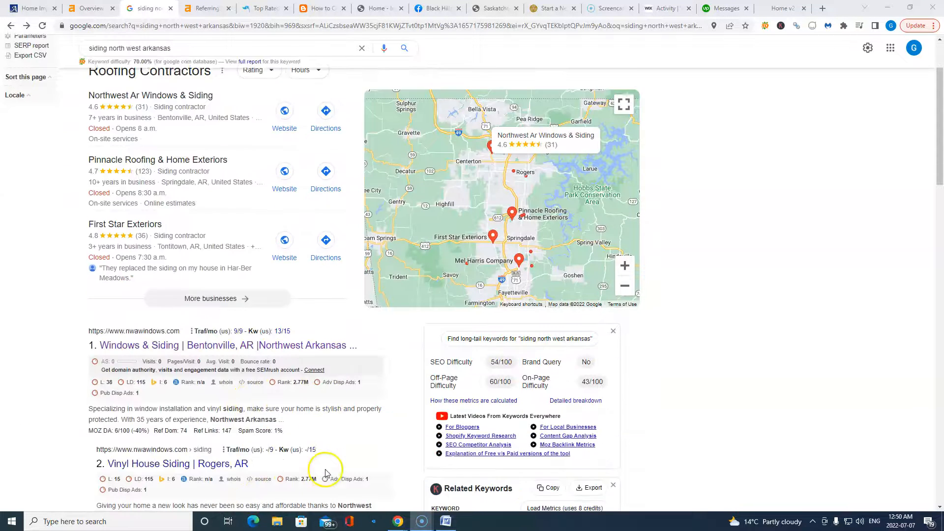
scroll(down, 3)
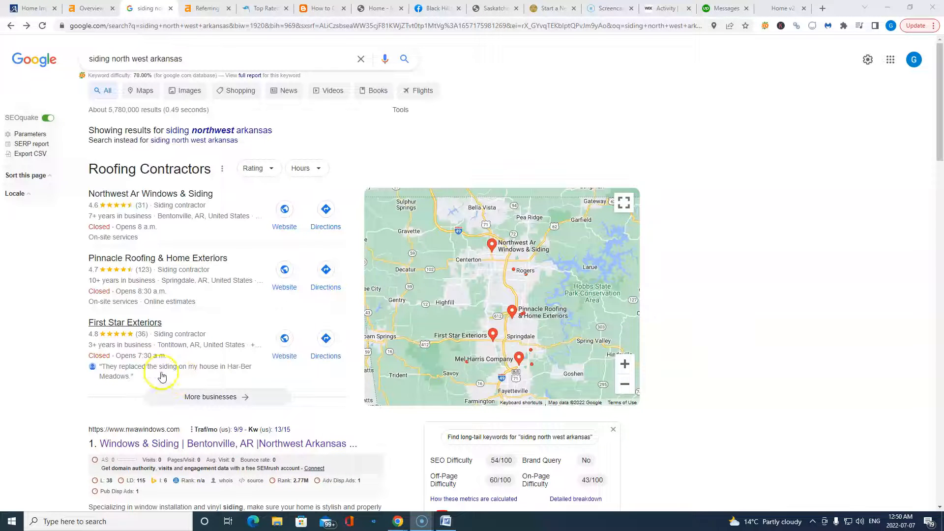
mouse_move(703, 266)
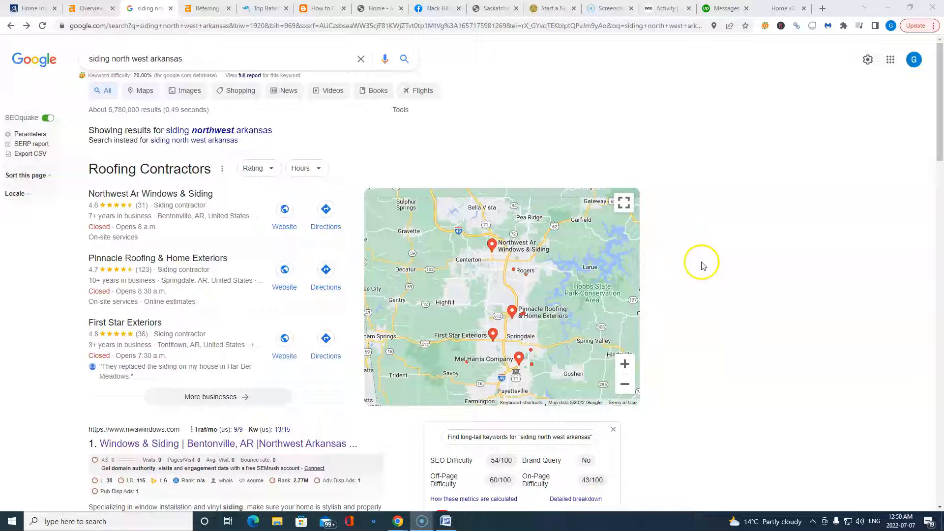
mouse_move(107, 221)
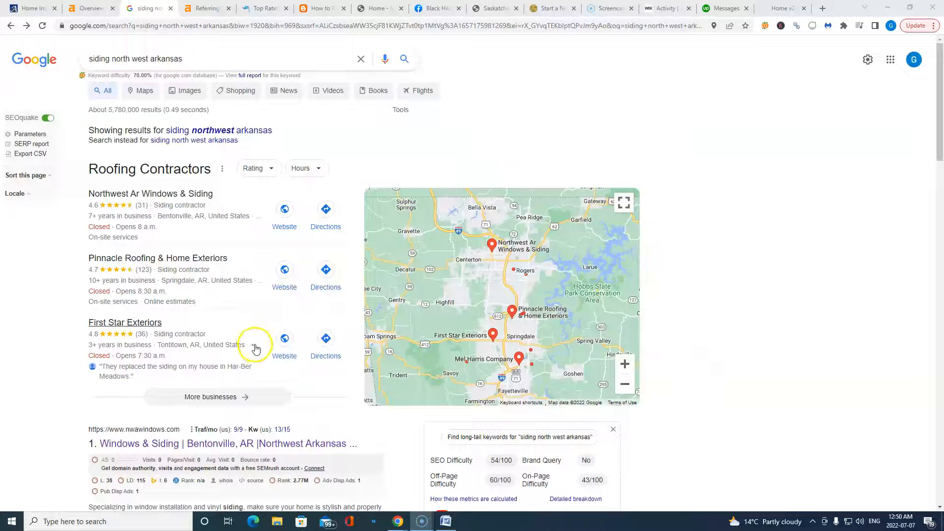
mouse_move(371, 184)
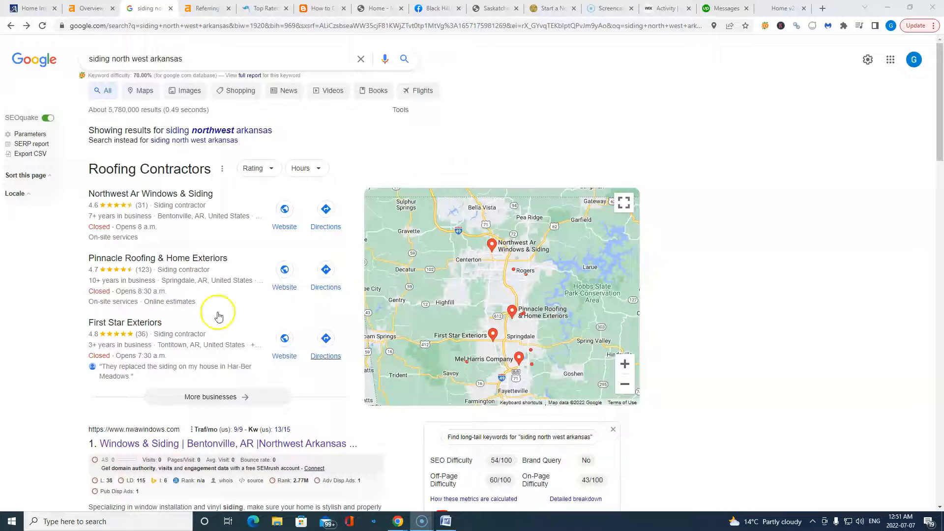
mouse_move(322, 281)
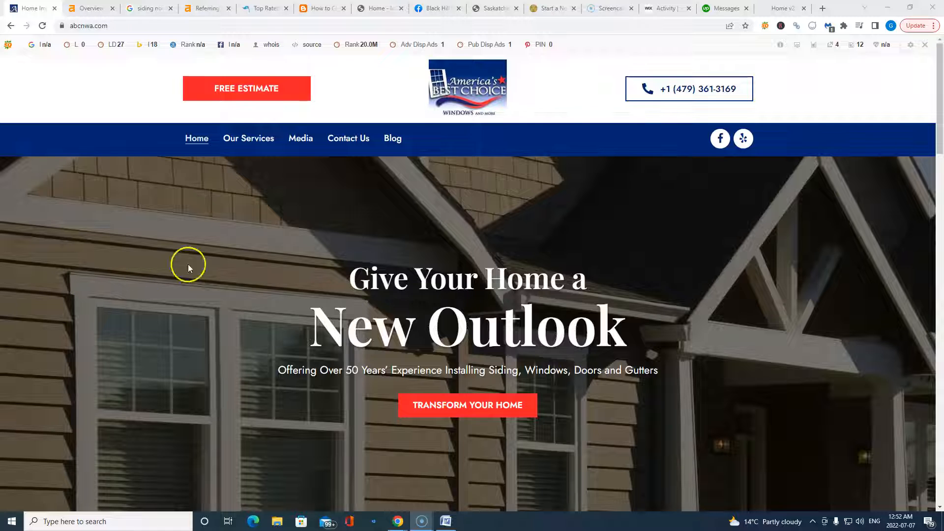
mouse_move(559, 235)
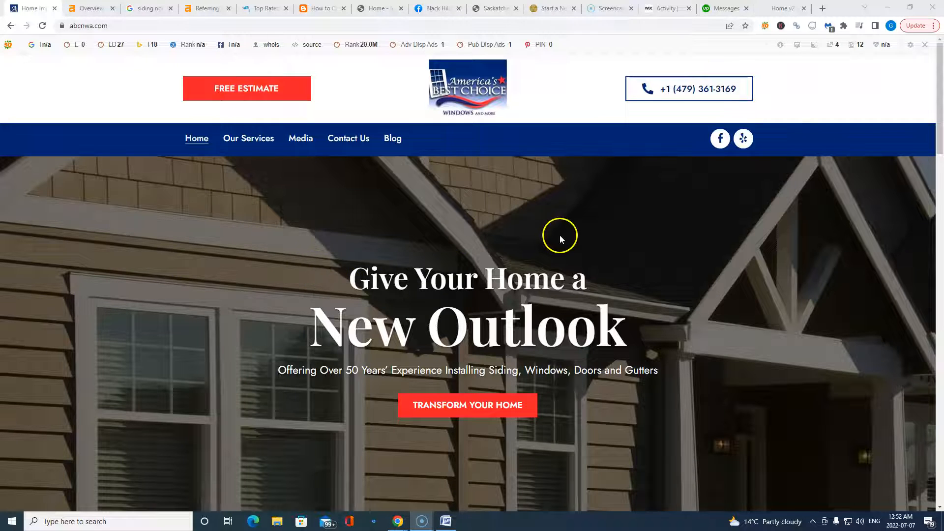
mouse_move(566, 242)
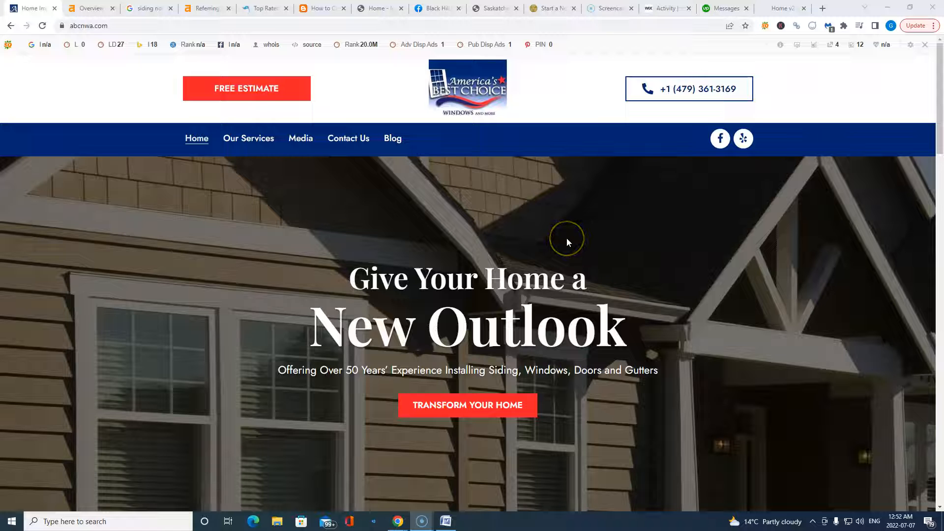
mouse_move(693, 299)
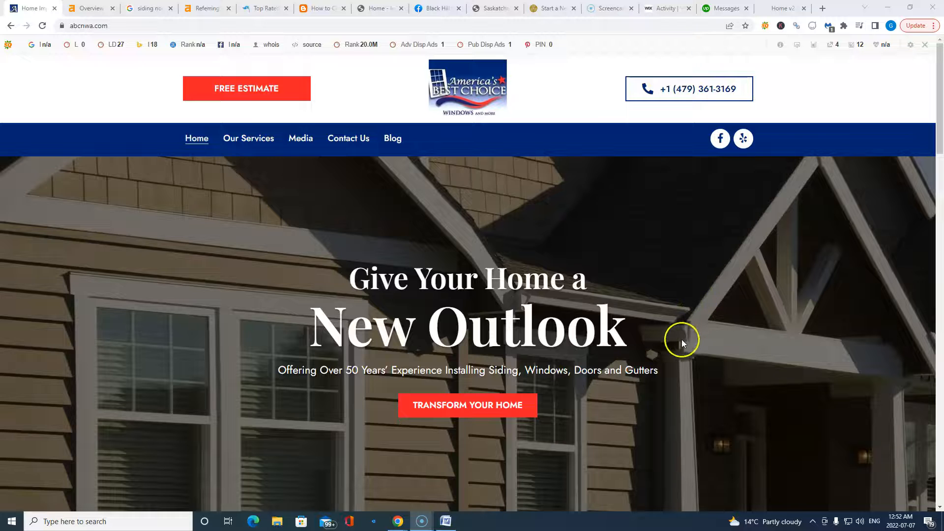
mouse_move(82, 490)
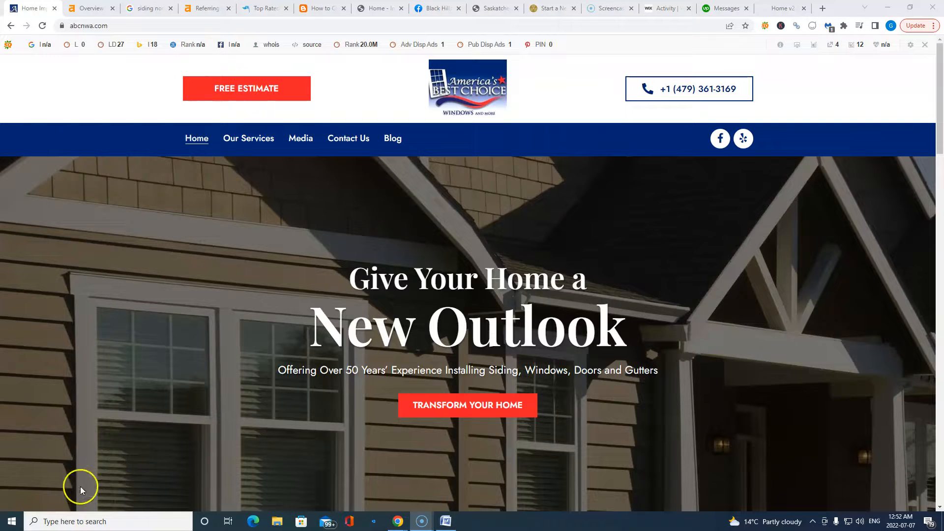
mouse_move(17, 507)
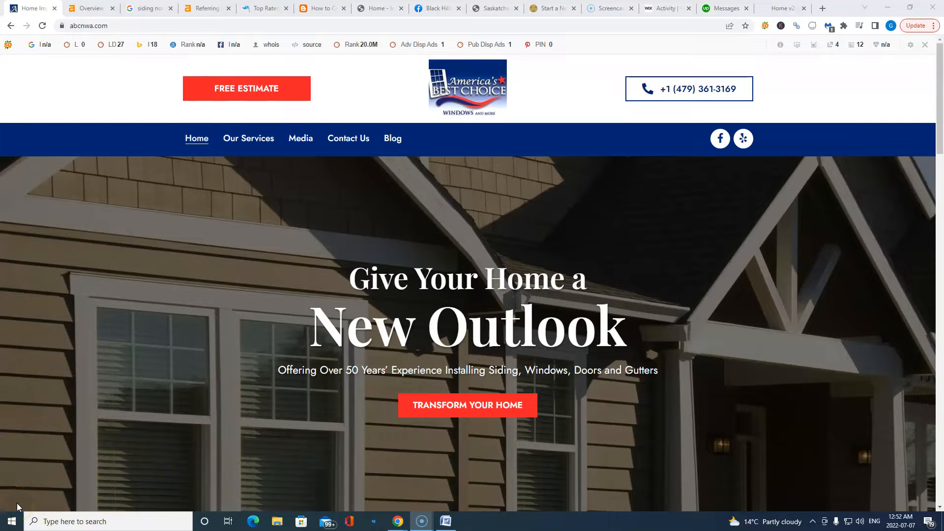